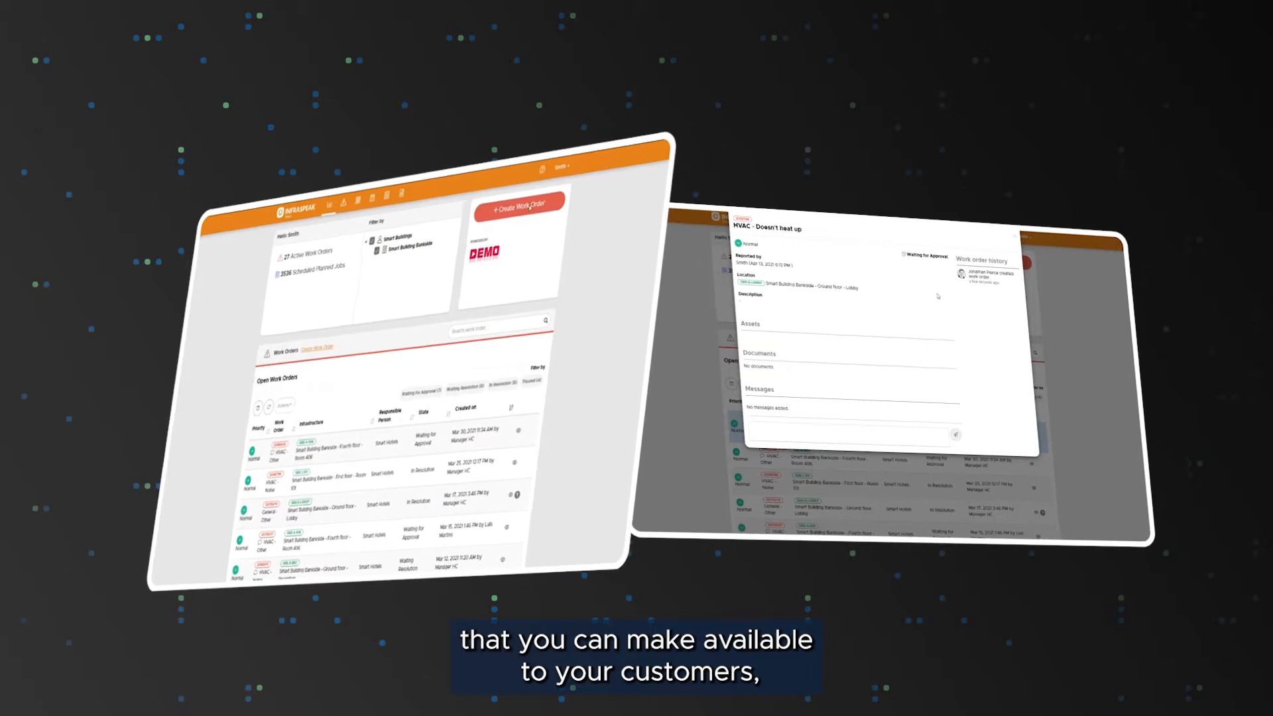
# Mark the £99.18 HVAC quote as accepted and start a 'Thank' note to the supplier.
pyautogui.click(517, 210)
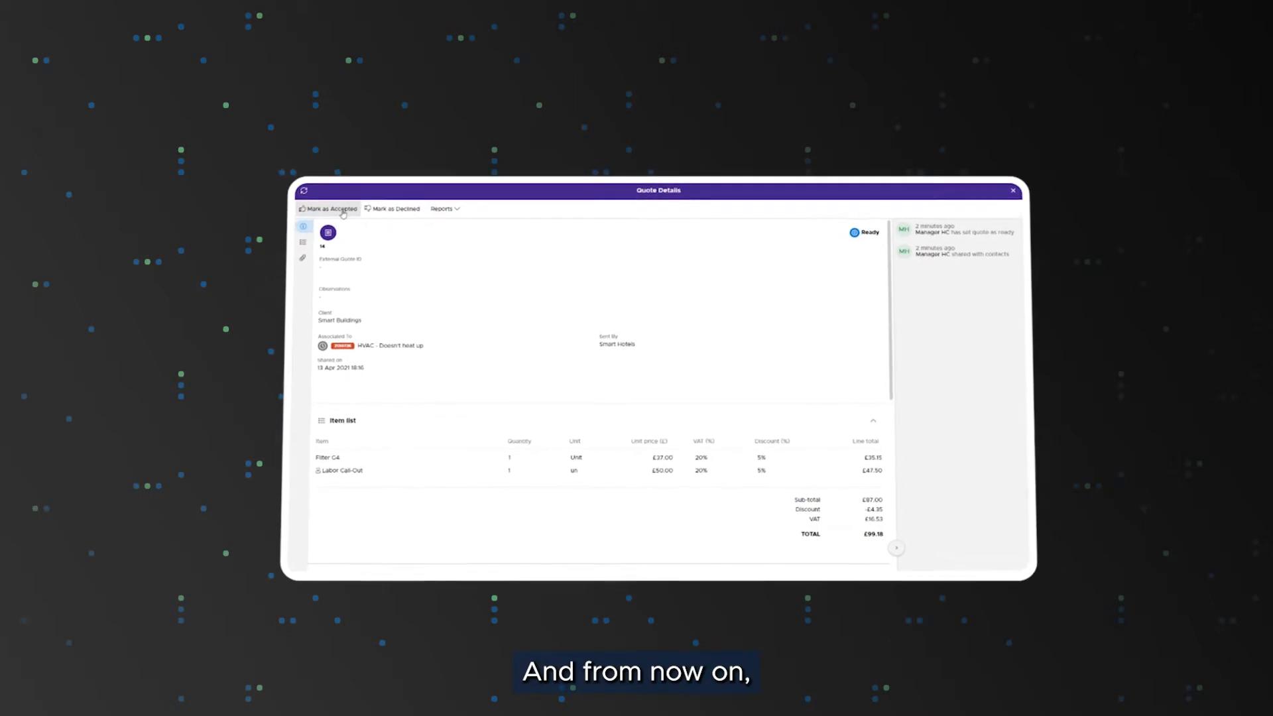
pyautogui.click(330, 208)
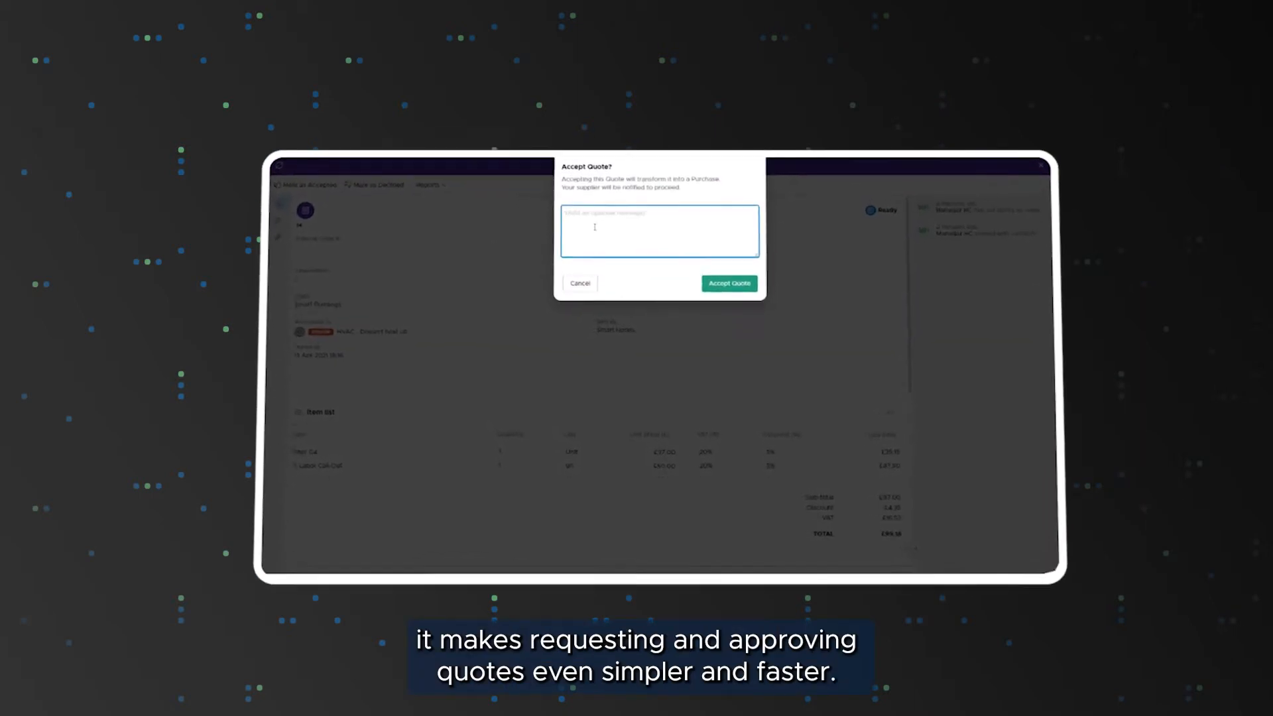
pyautogui.write('Thank')
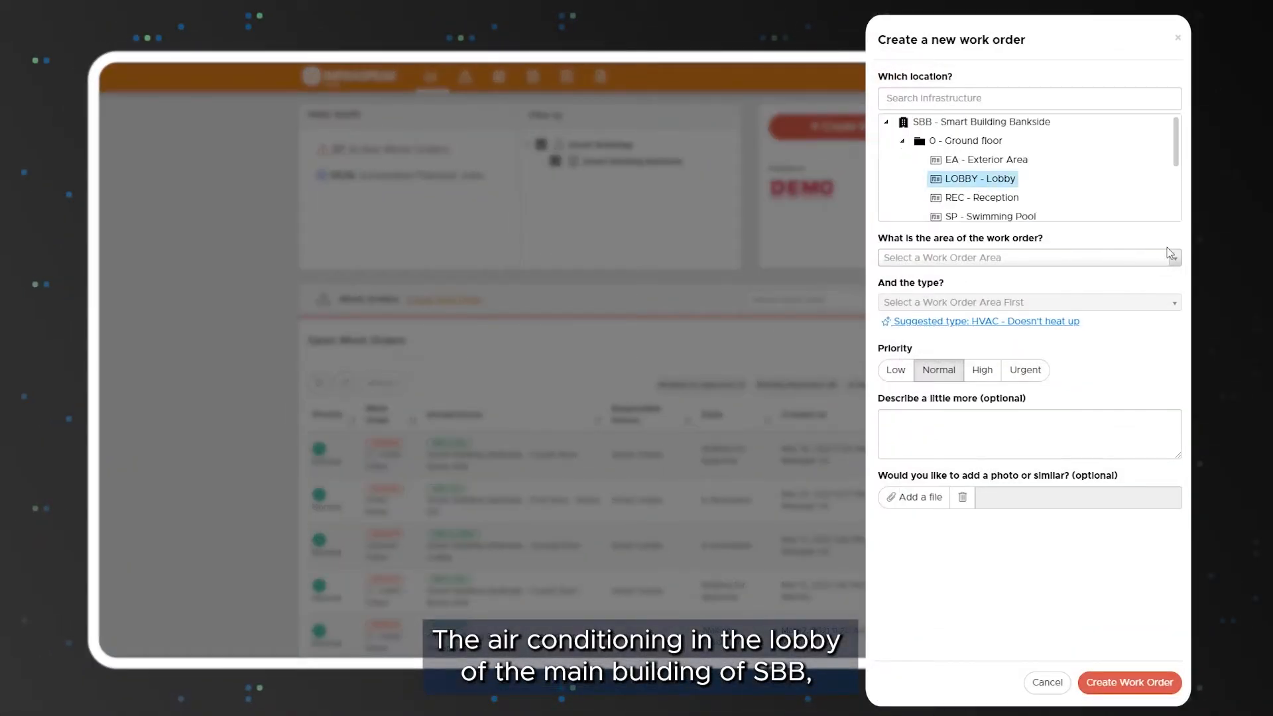
# Submit the lobby work order with area HVAC and 'Doesn't heat up', then review and close it.
pyautogui.click(1029, 257)
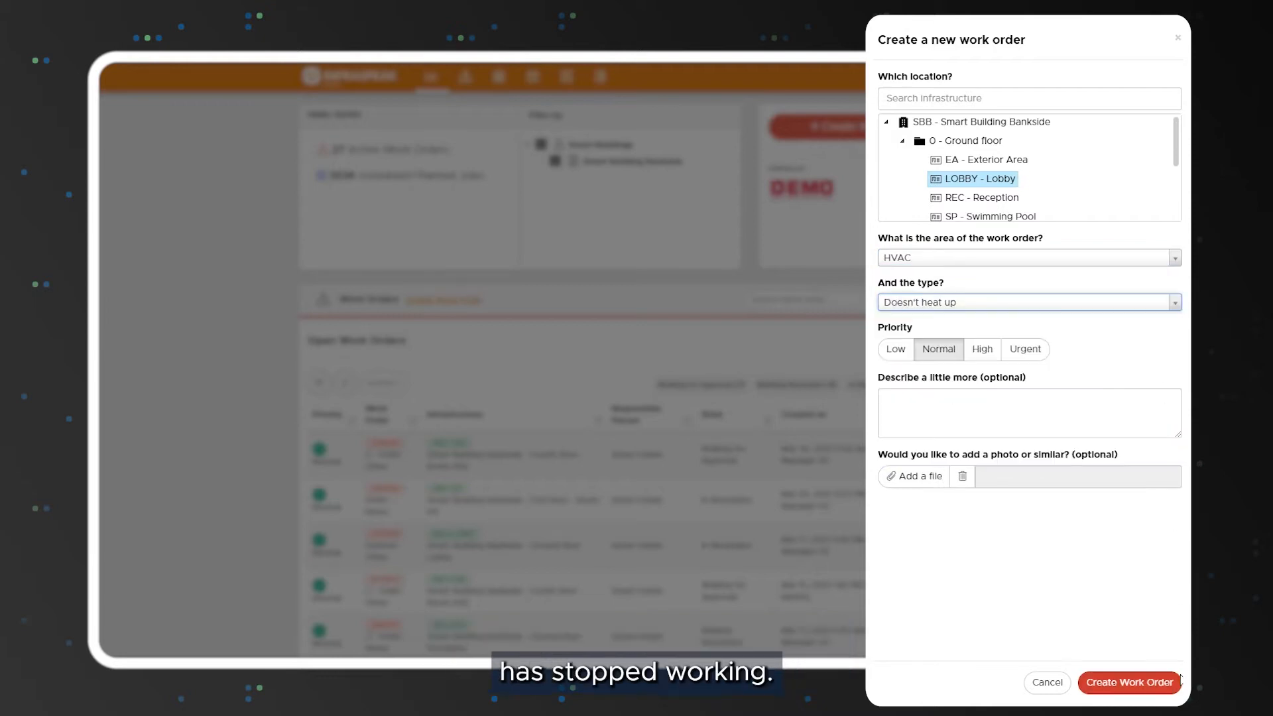
pyautogui.click(1128, 683)
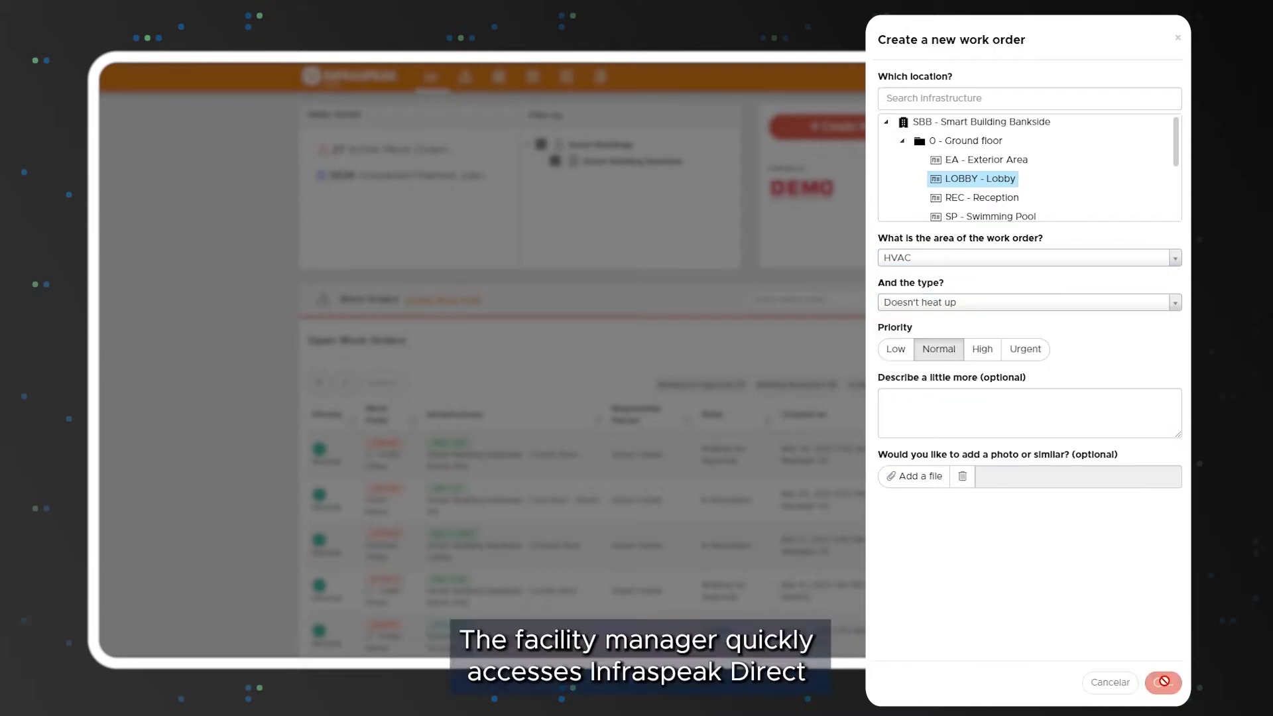
pyautogui.click(1168, 682)
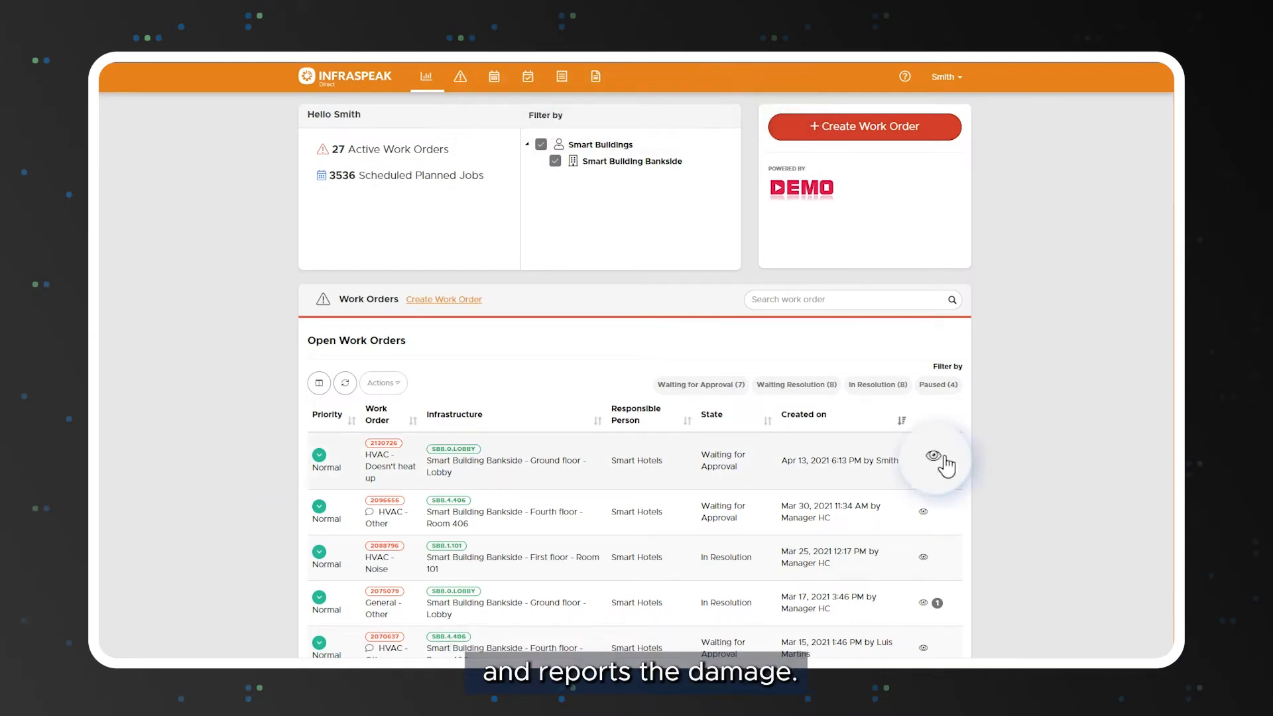
pyautogui.click(932, 455)
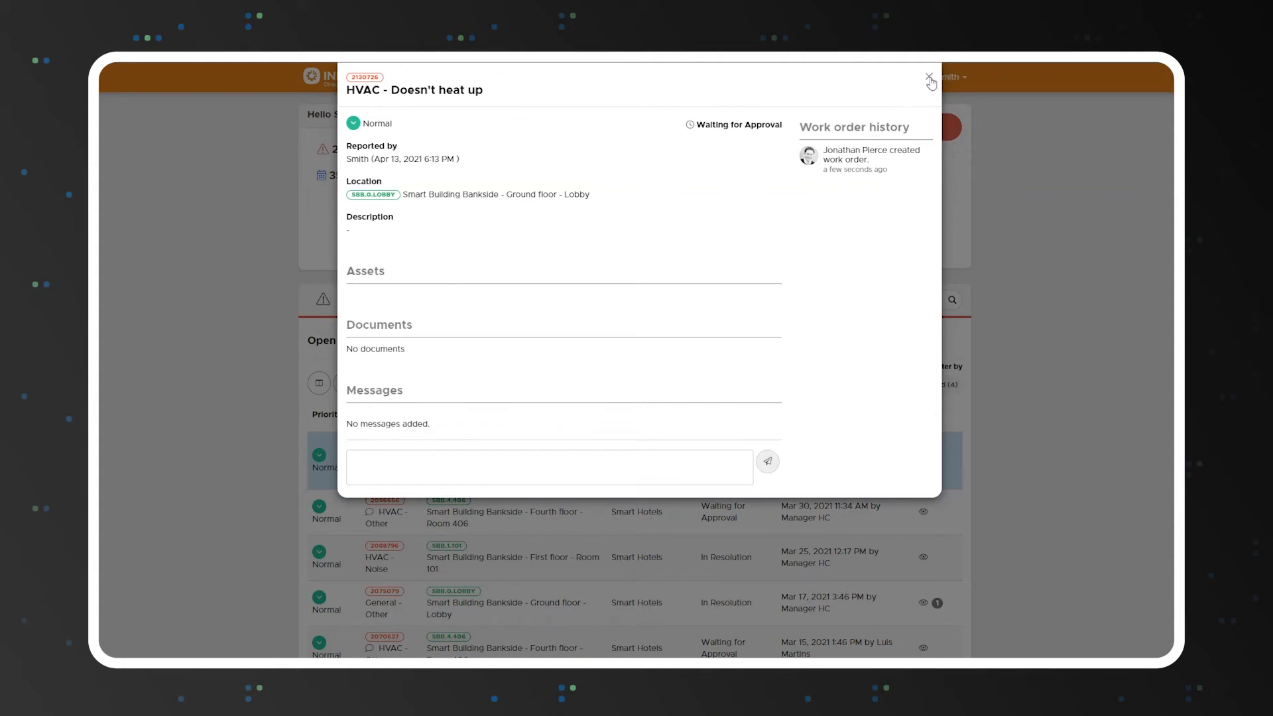
pyautogui.click(928, 76)
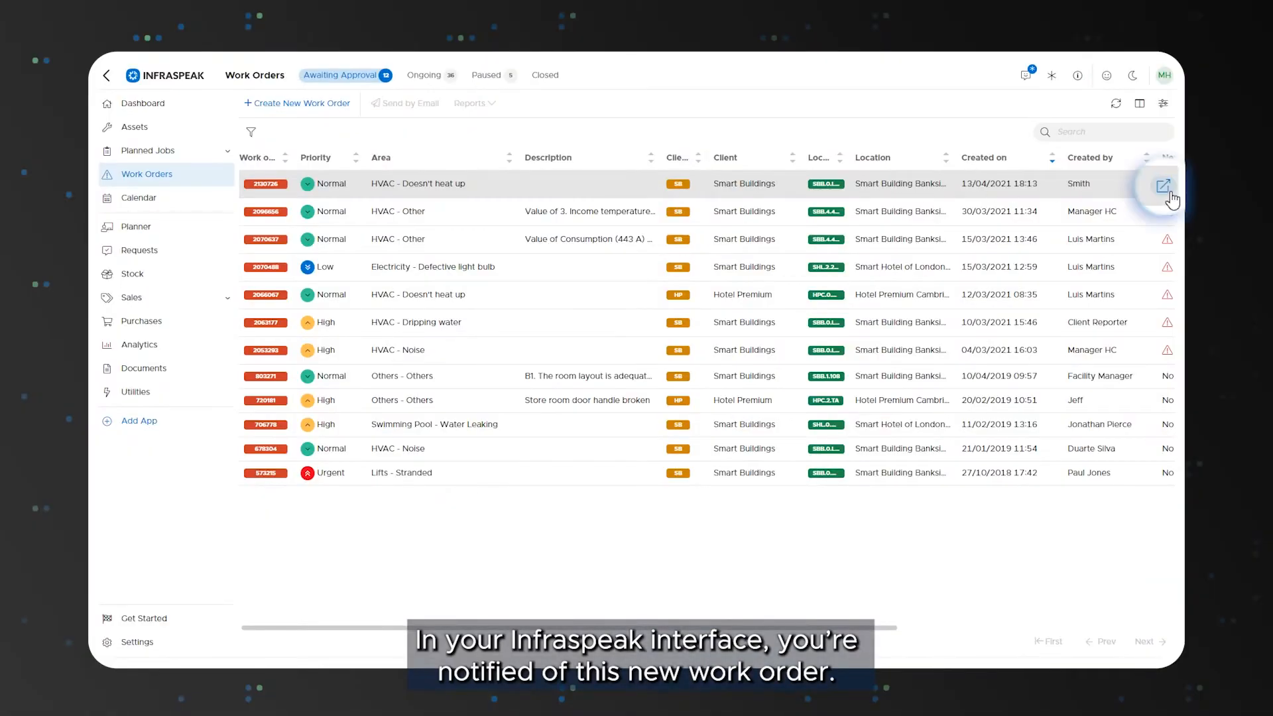
# Open work order 2130726 fully and reveal the Create Quote / Create Sale choices under Financial Data.
pyautogui.click(1162, 184)
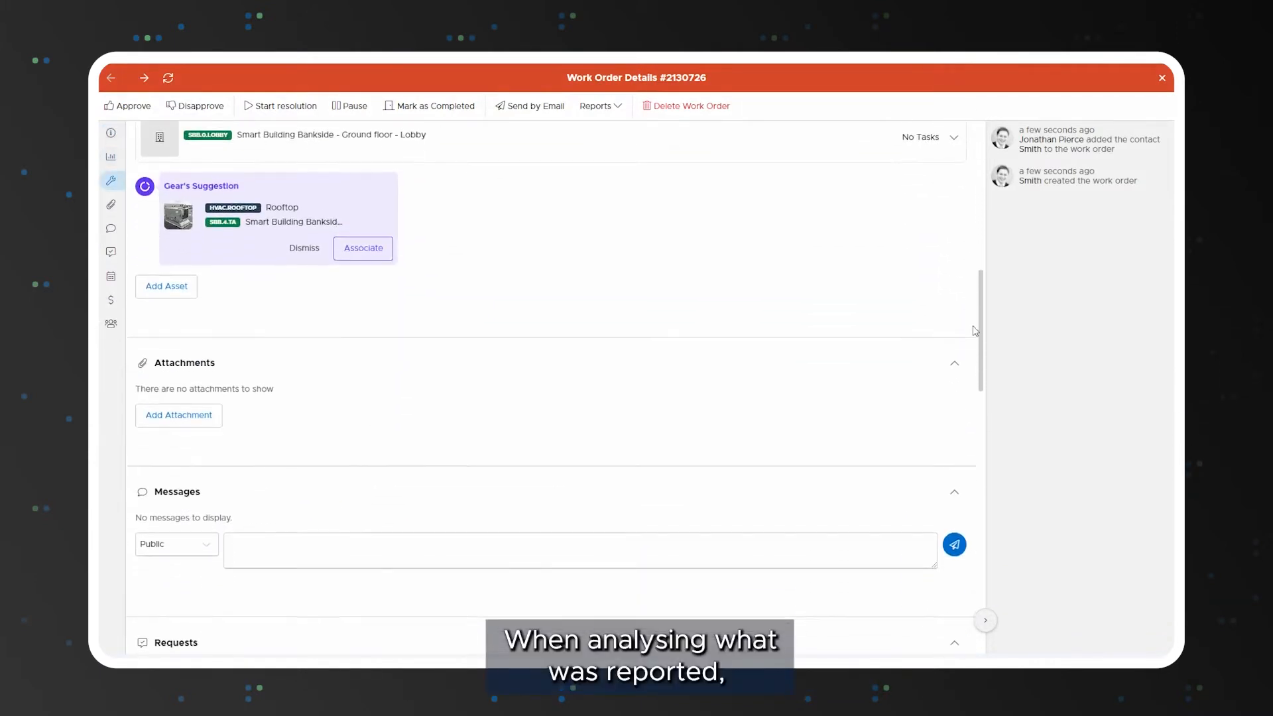
pyautogui.scroll(-3)
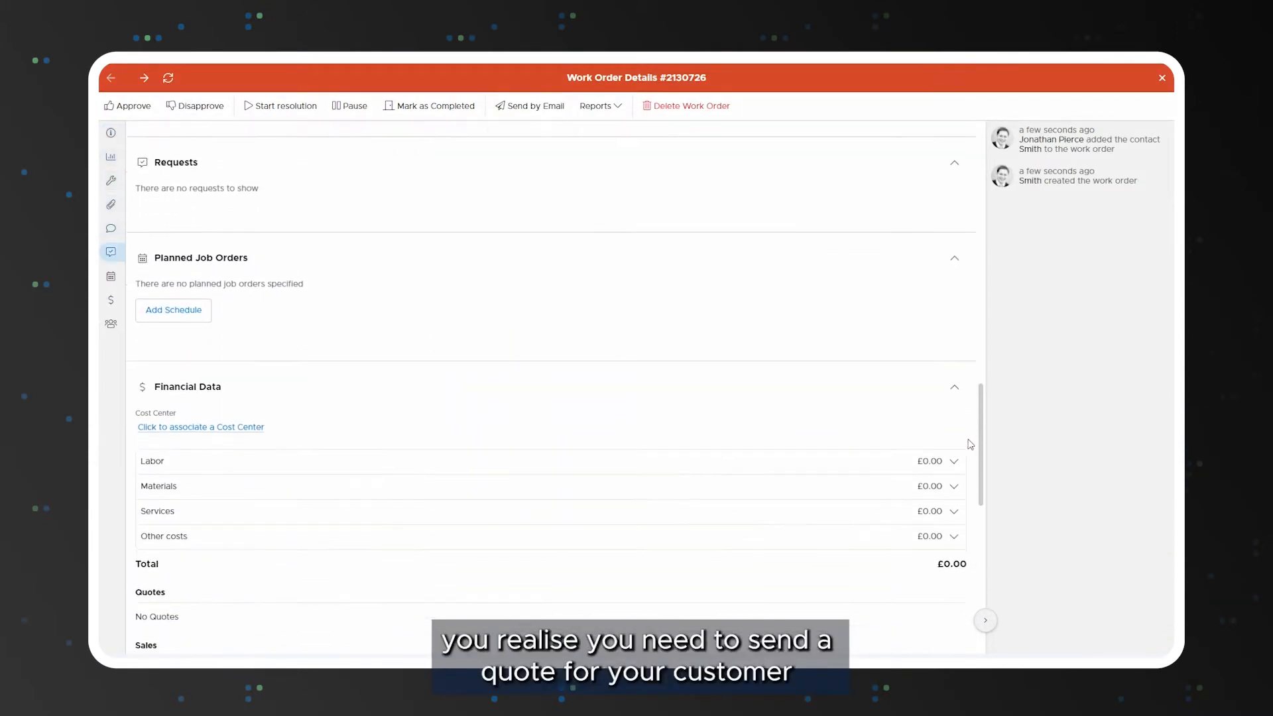
pyautogui.scroll(-3)
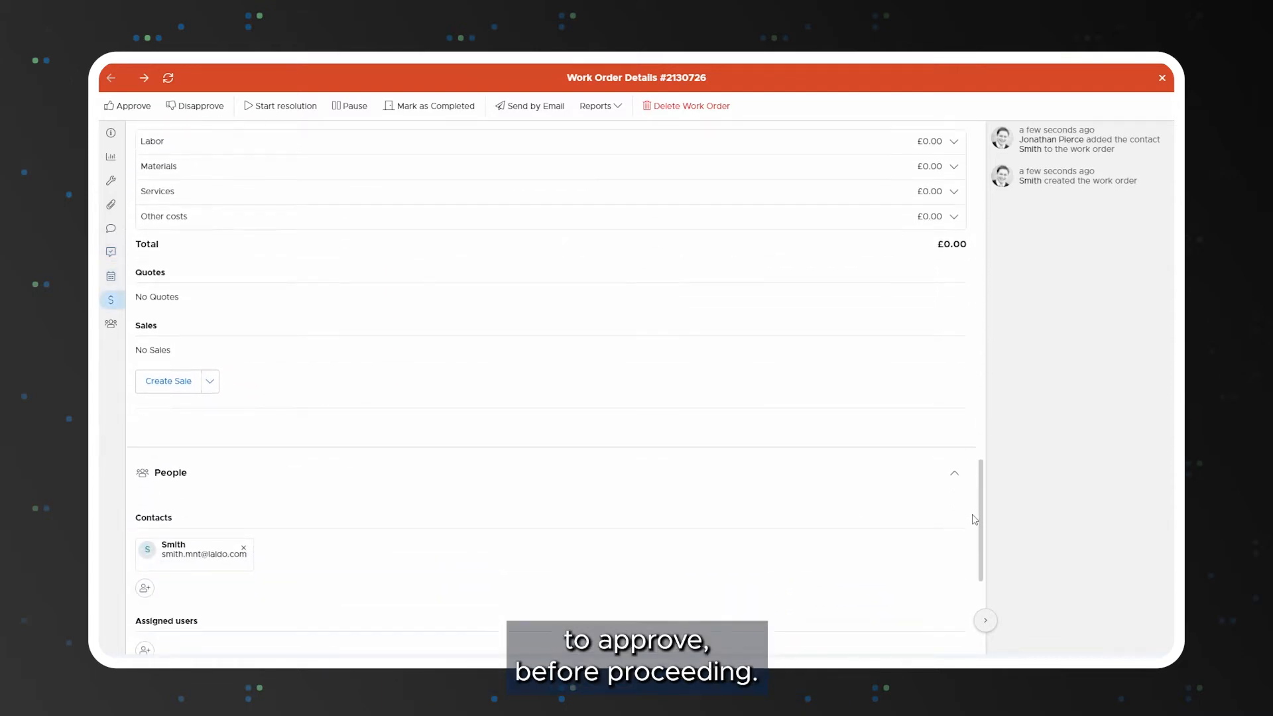
pyautogui.click(209, 382)
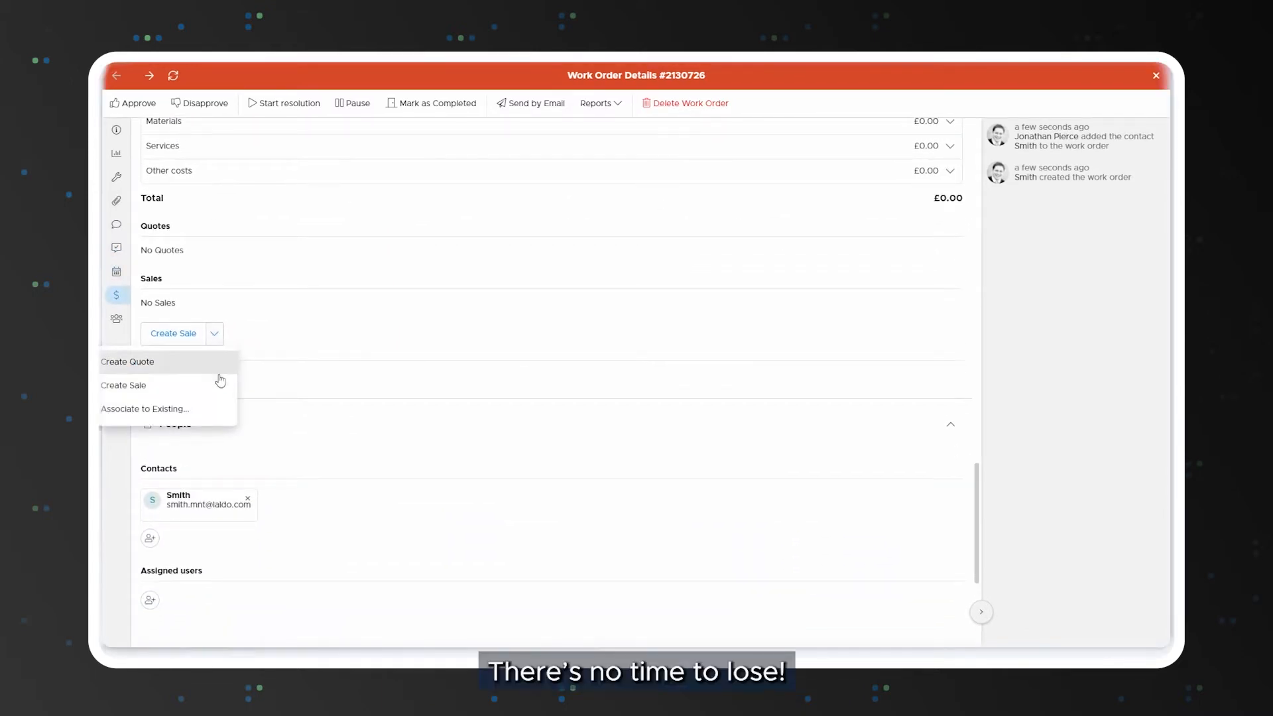
# Create a quote and add Filter G4 with VAT 20 and discount 5.
pyautogui.click(128, 361)
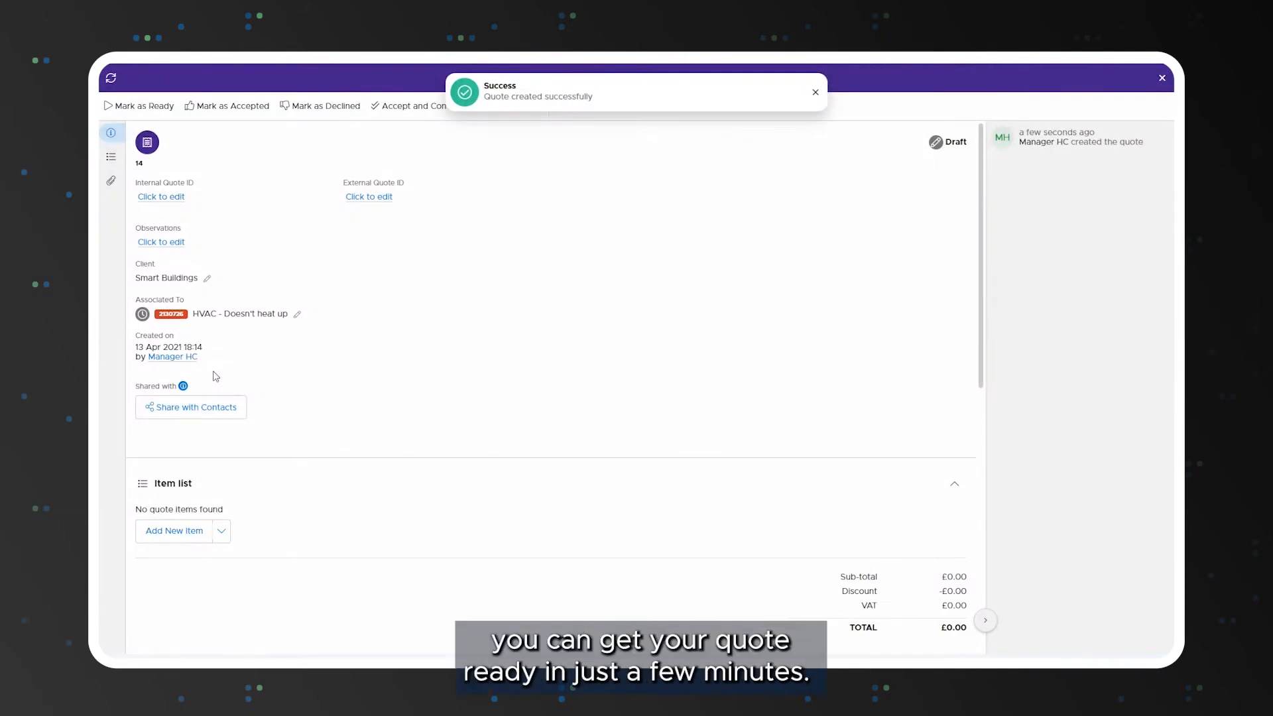
pyautogui.scroll(-3)
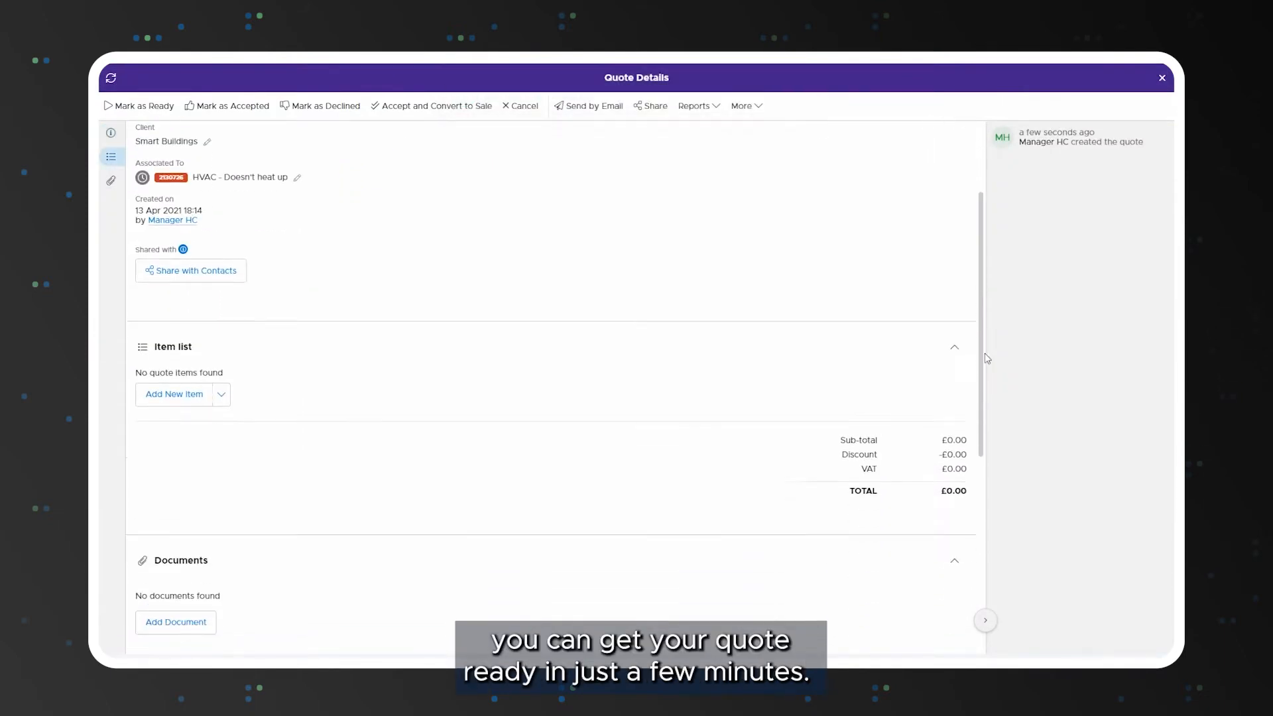
pyautogui.click(174, 393)
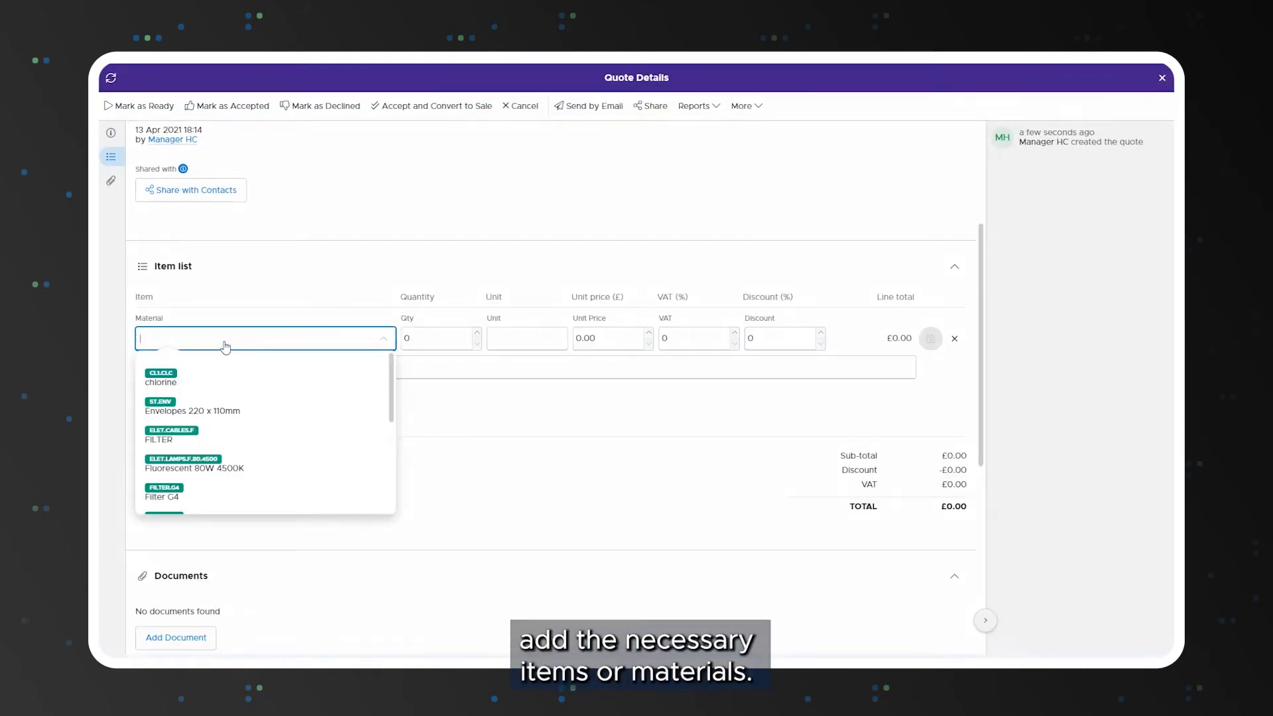
pyautogui.click(161, 492)
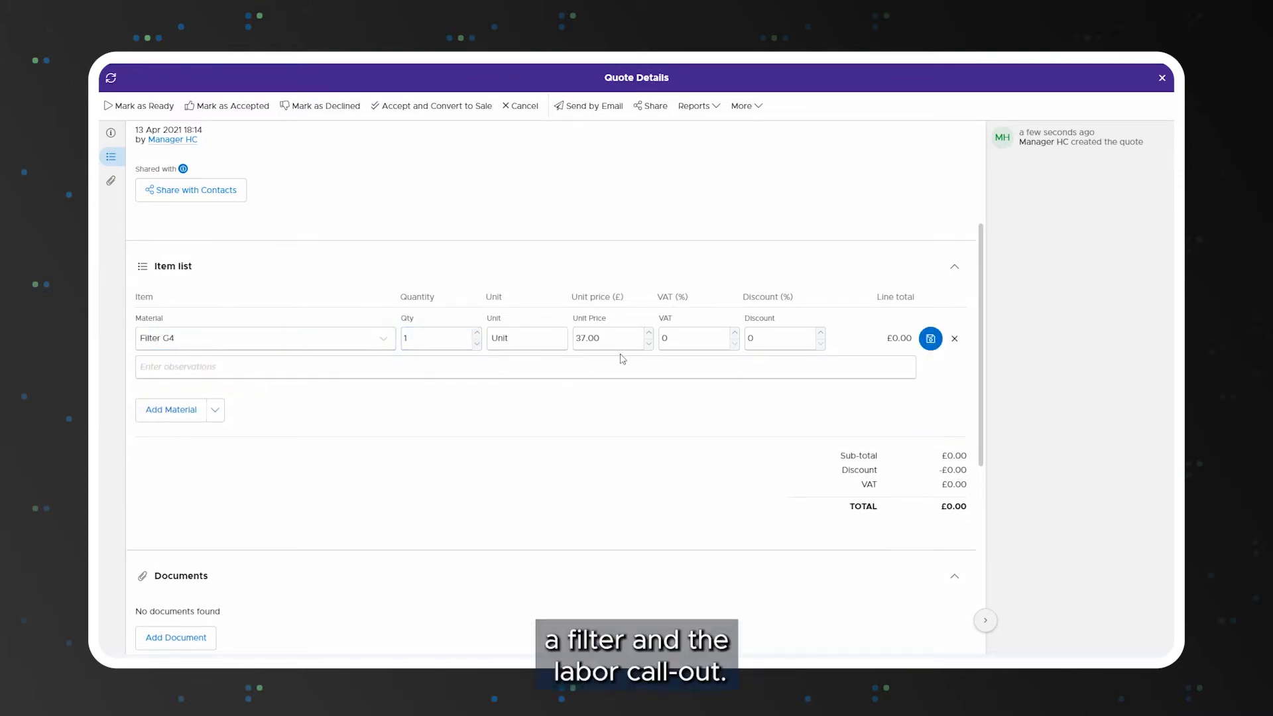
pyautogui.write('20')
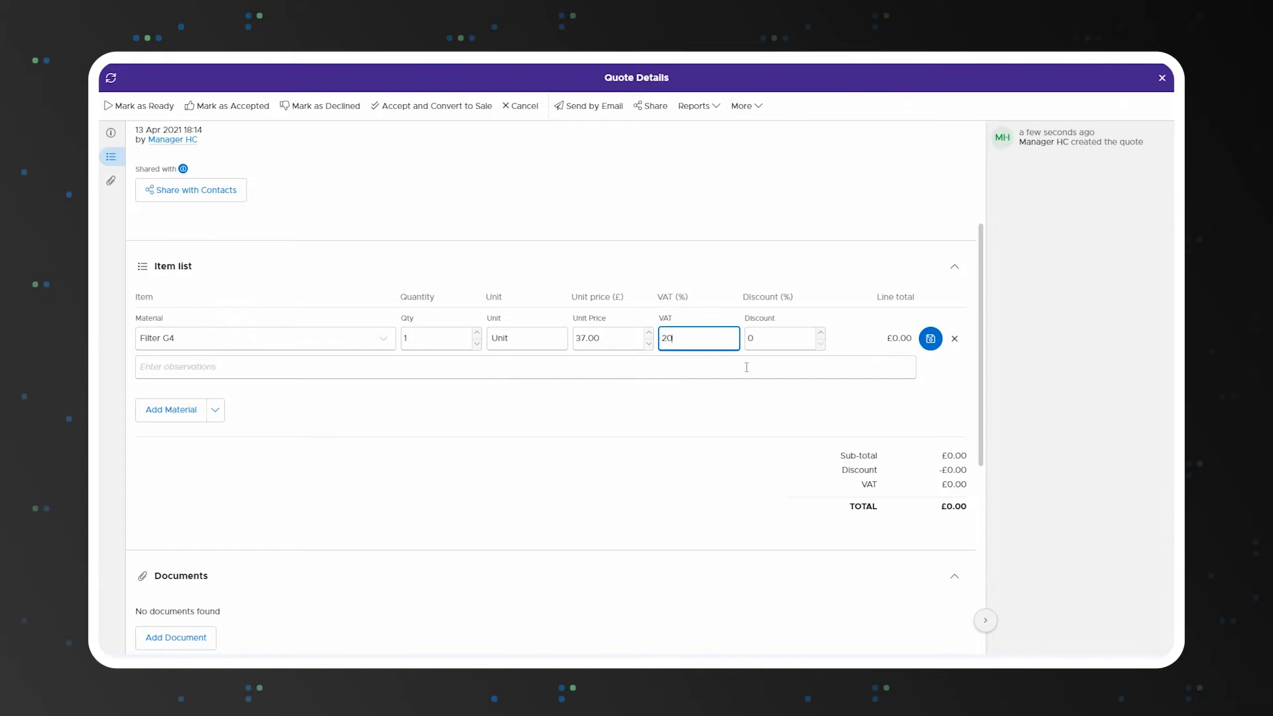
pyautogui.write('5')
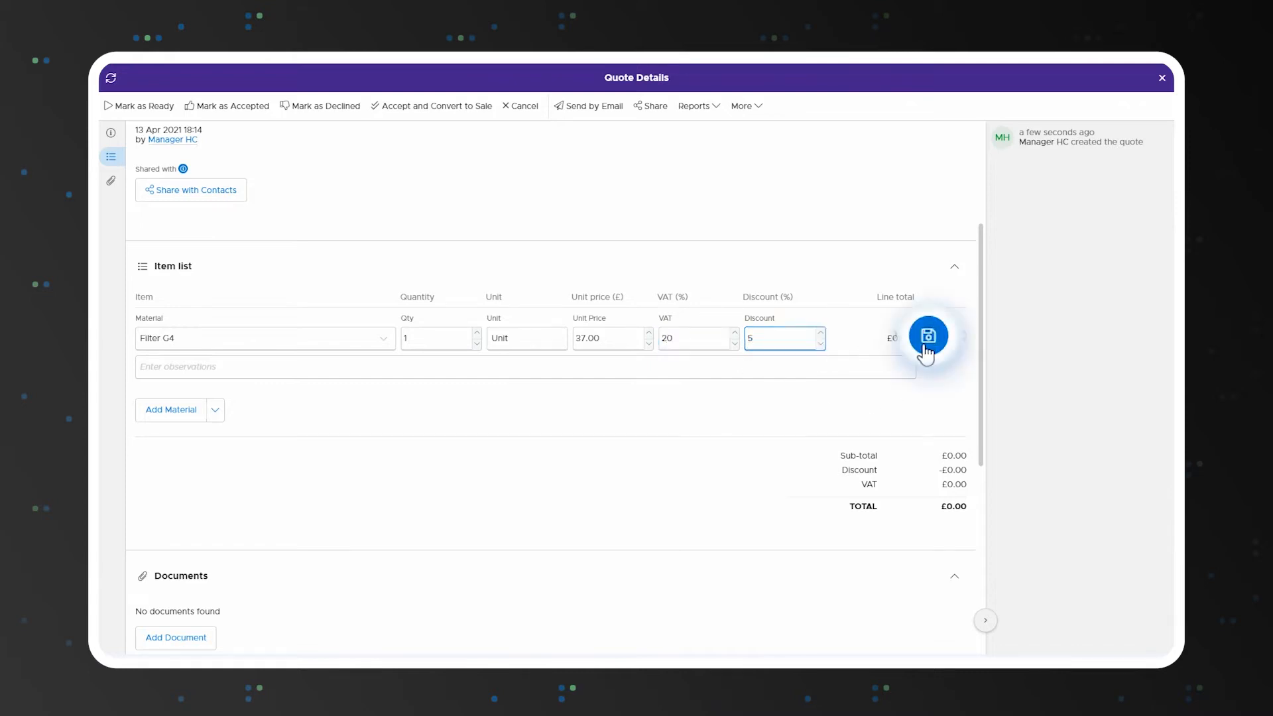
pyautogui.click(928, 335)
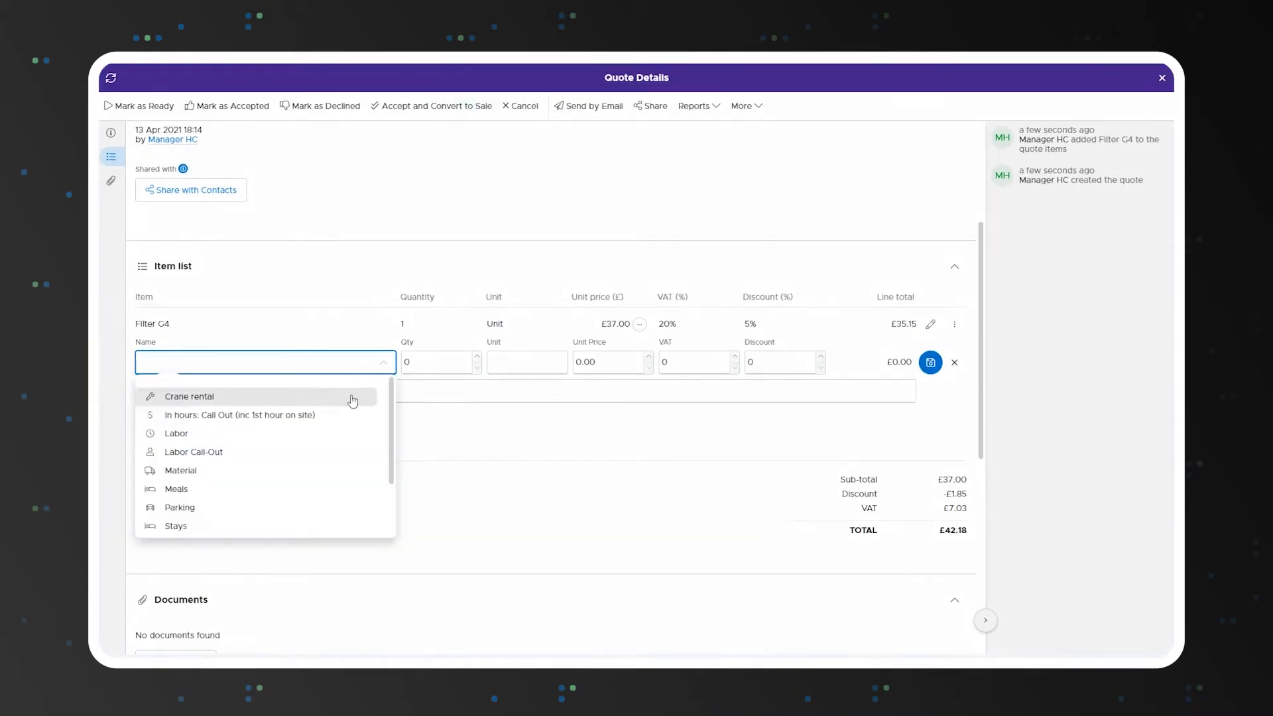
# Add Labor Call-Out as the second quote line, bringing the total to £99.18.
pyautogui.click(193, 451)
pyautogui.write('5')
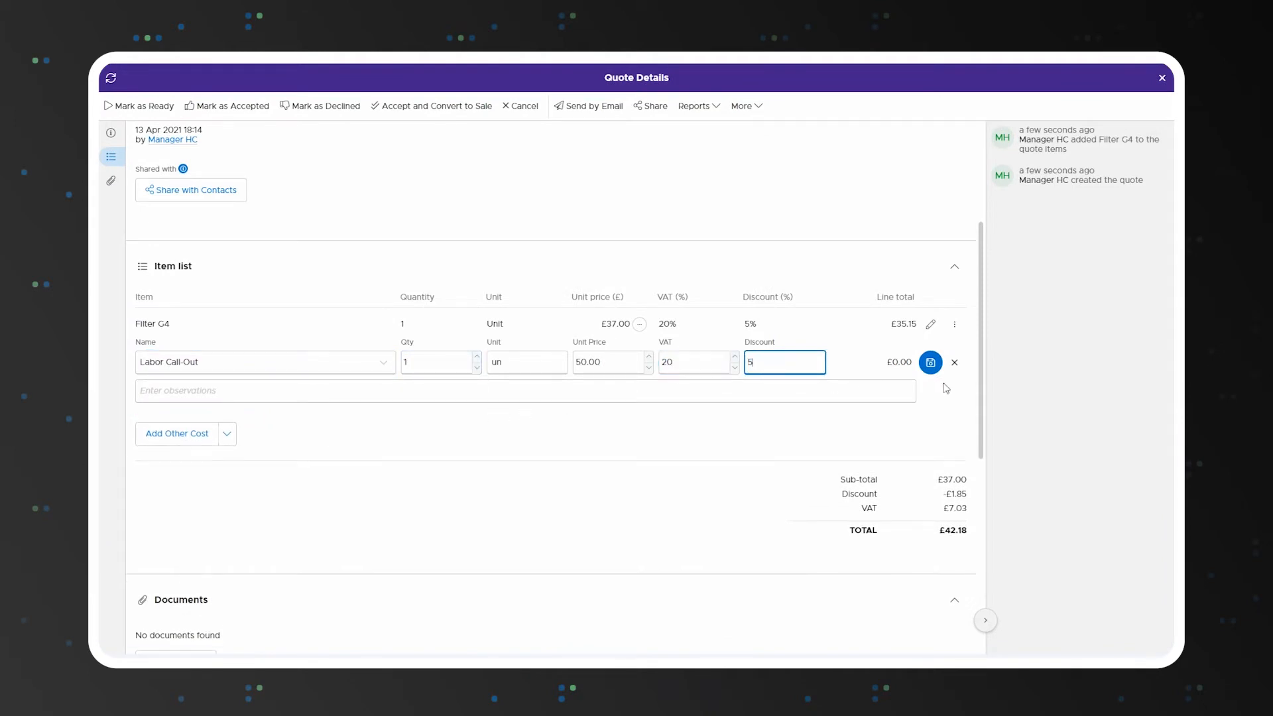
pyautogui.click(931, 362)
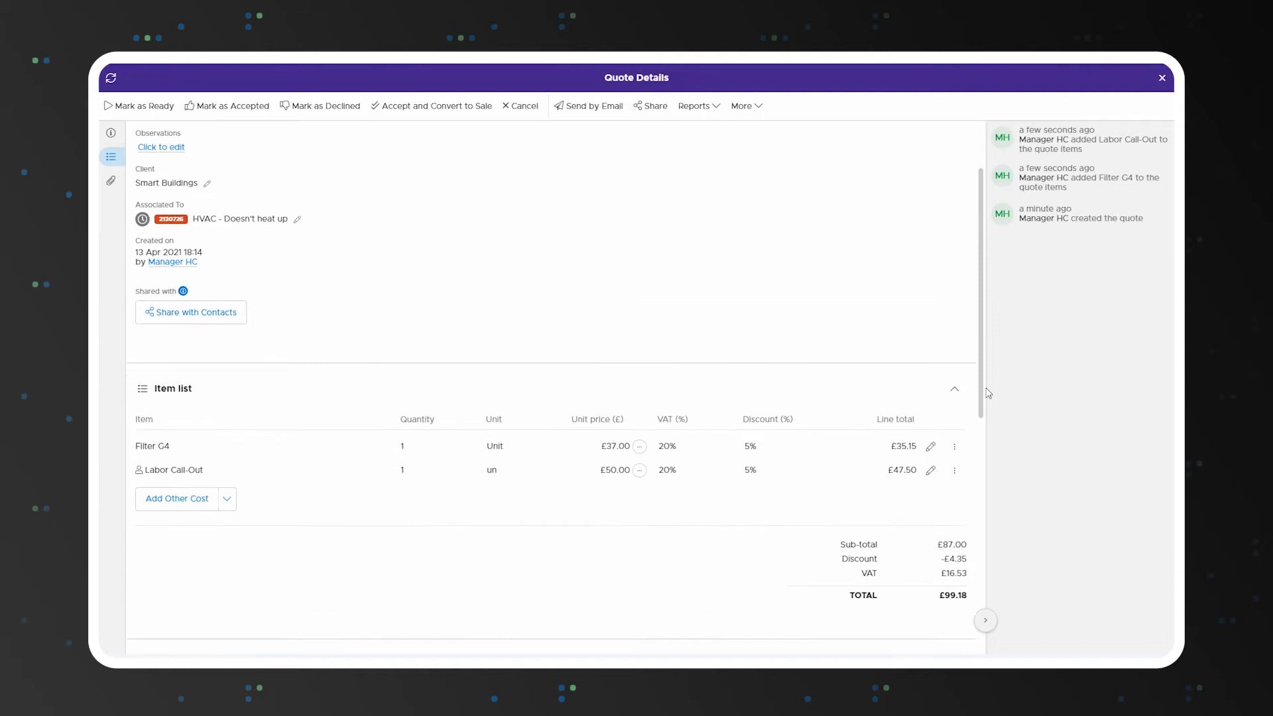
# Share quote #14 with contact Smith and review its item list and £99.18 total.
pyautogui.click(111, 132)
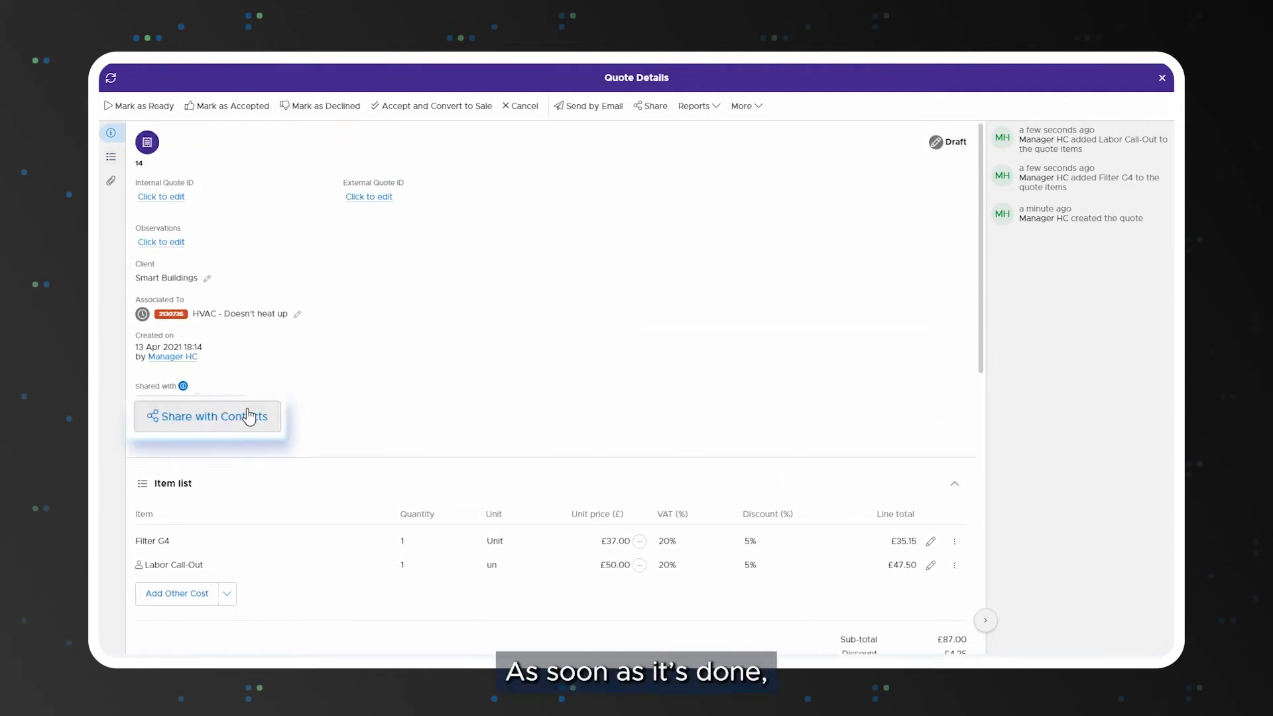
pyautogui.click(206, 415)
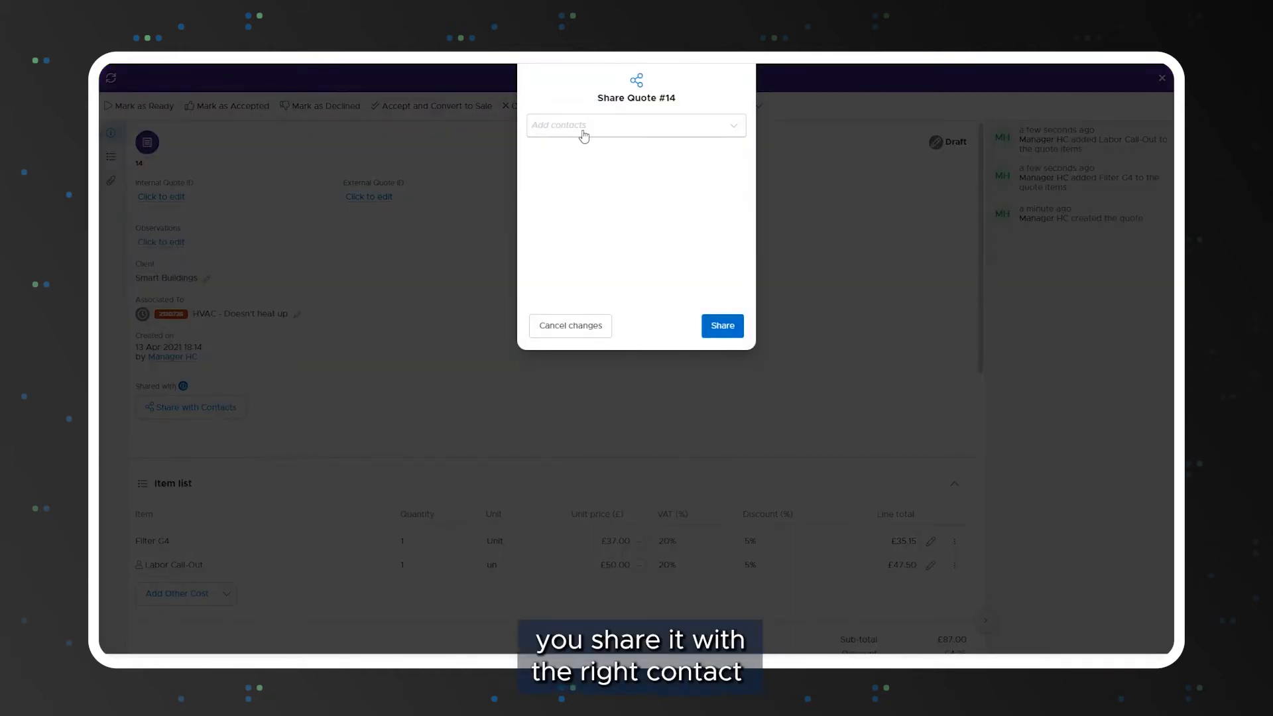
pyautogui.write('smith')
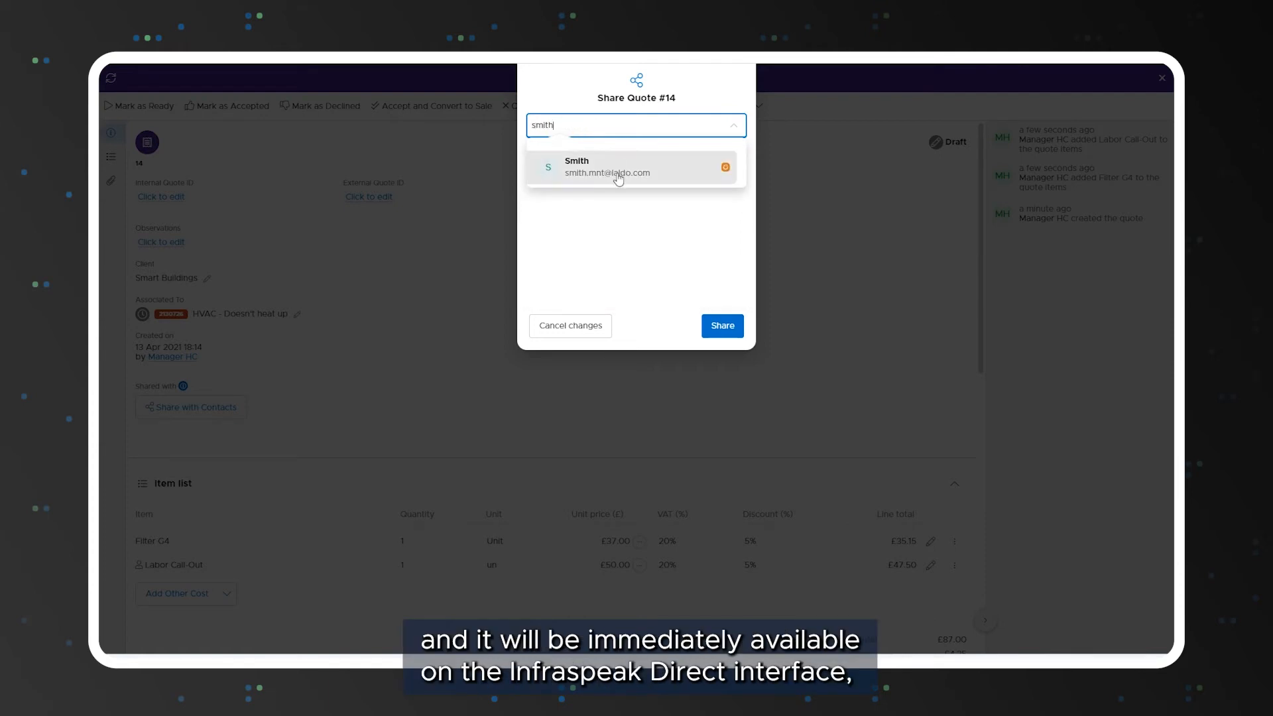
pyautogui.click(617, 167)
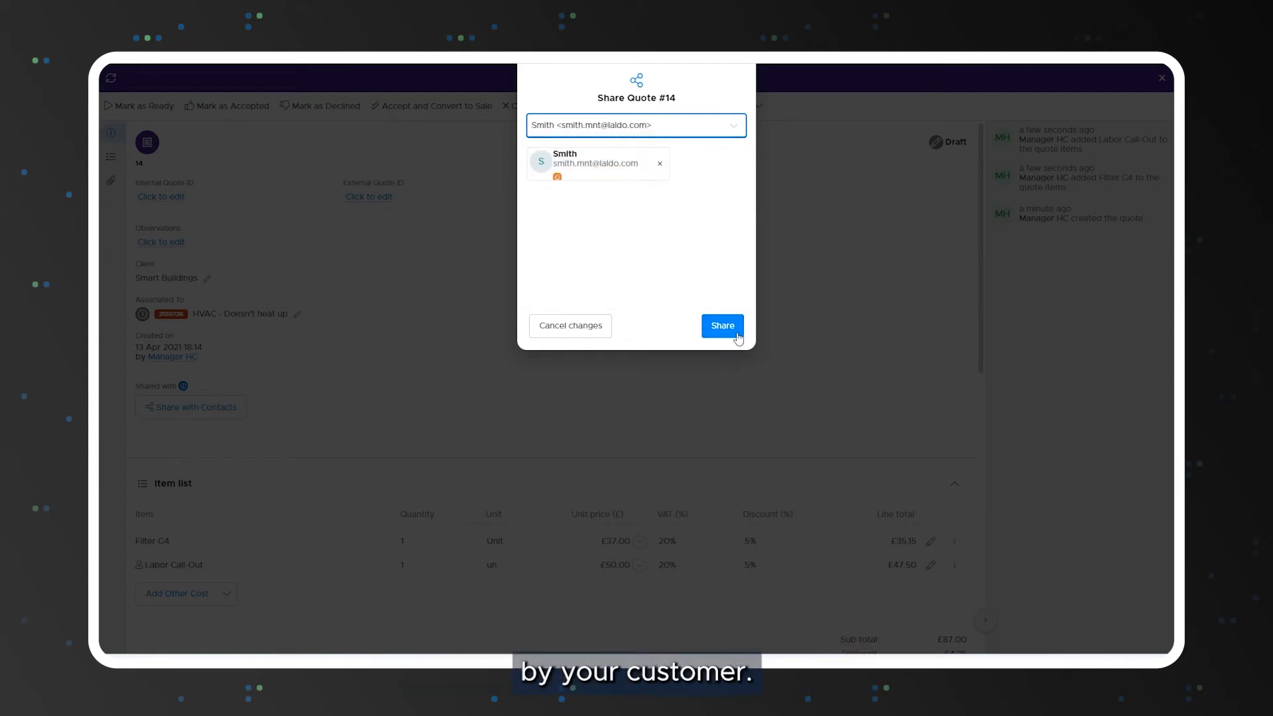
pyautogui.click(723, 327)
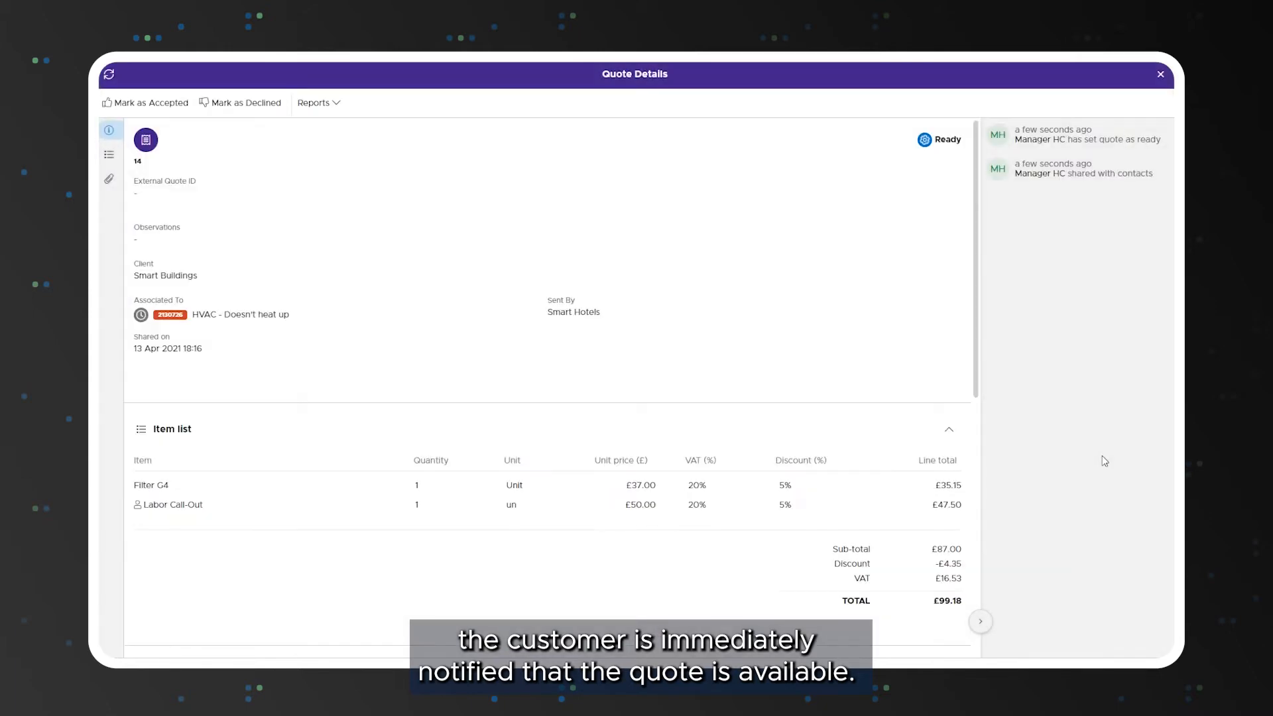
pyautogui.scroll(-3)
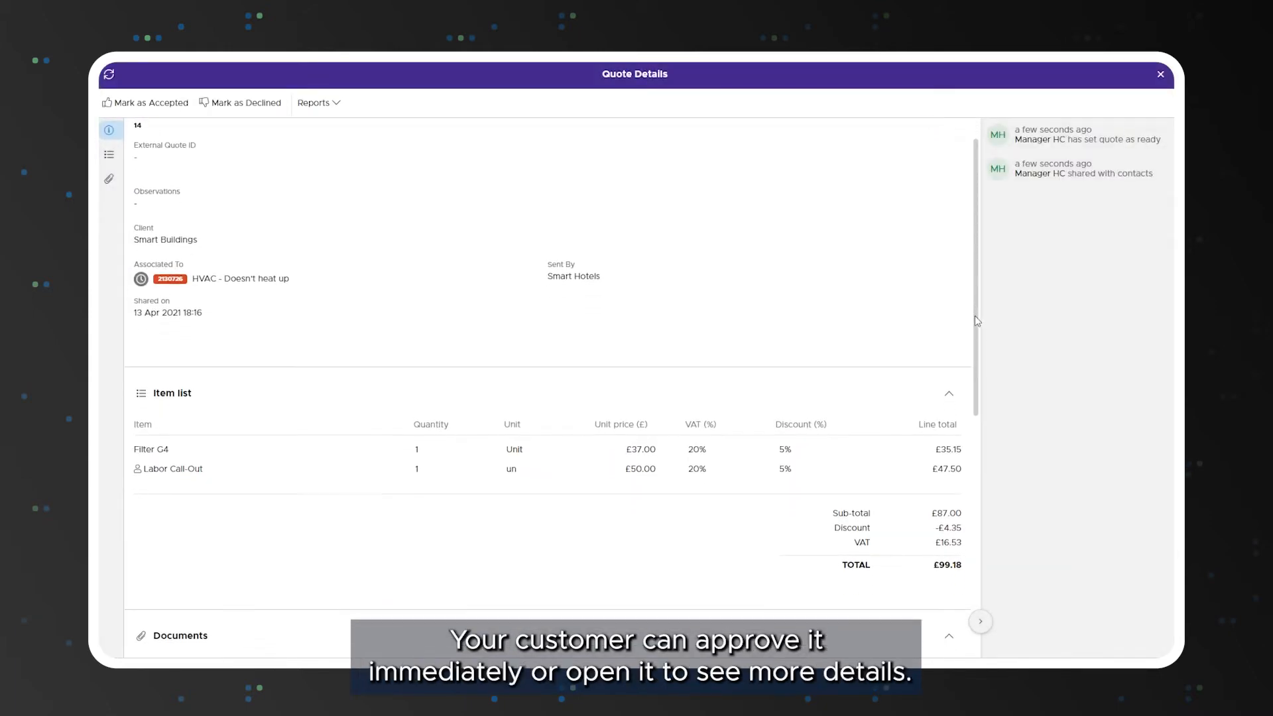
pyautogui.scroll(-3)
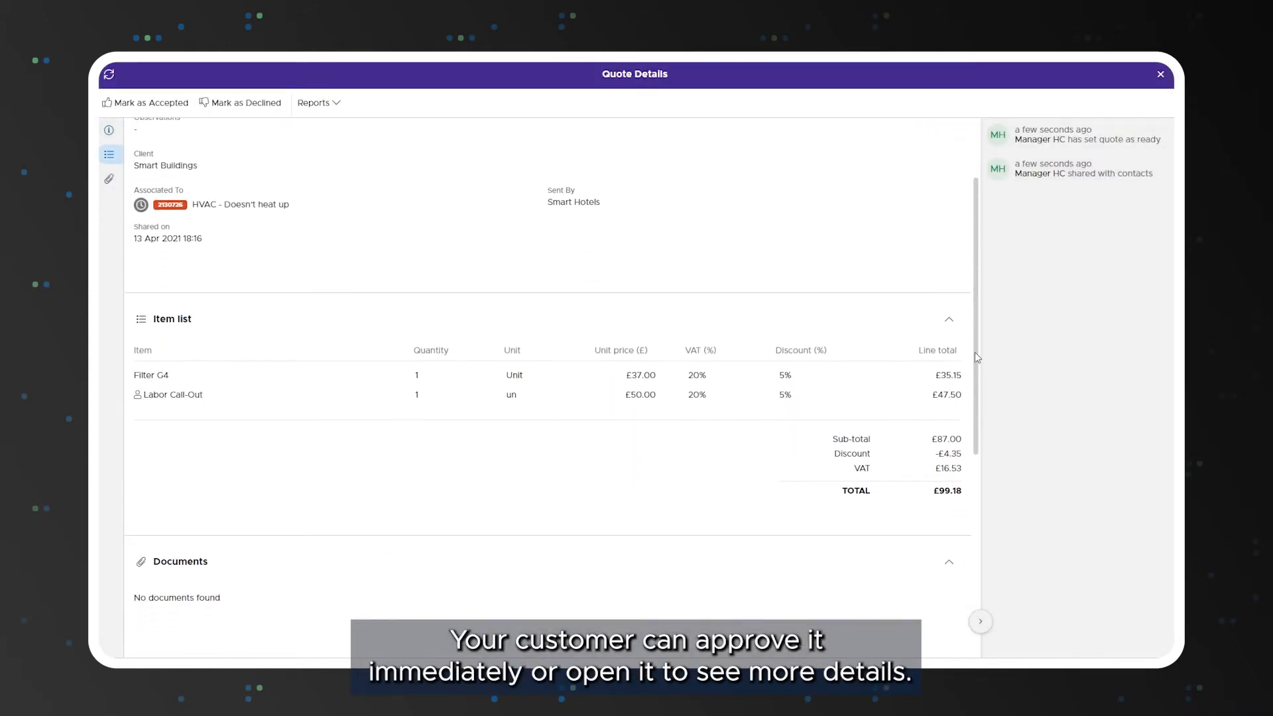
pyautogui.moveTo(930, 523)
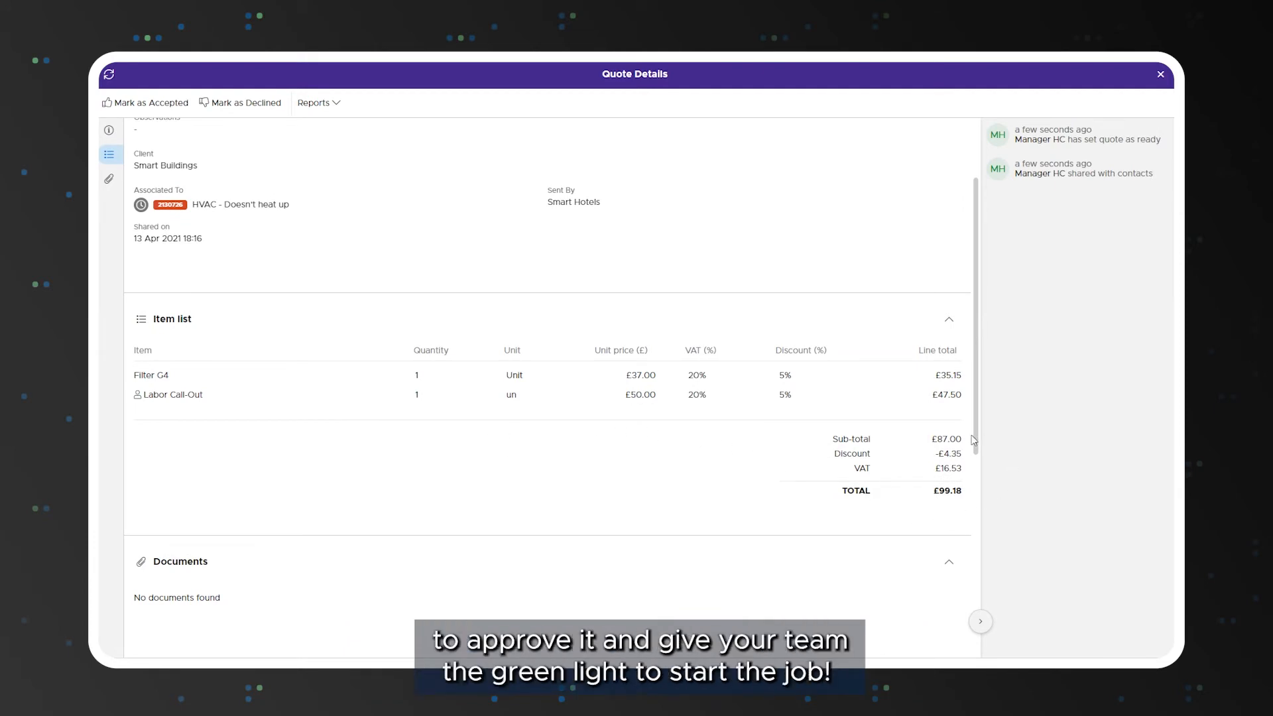
# Accept the quote with the message 'Thanks! ... you on the 25t'.
pyautogui.click(144, 103)
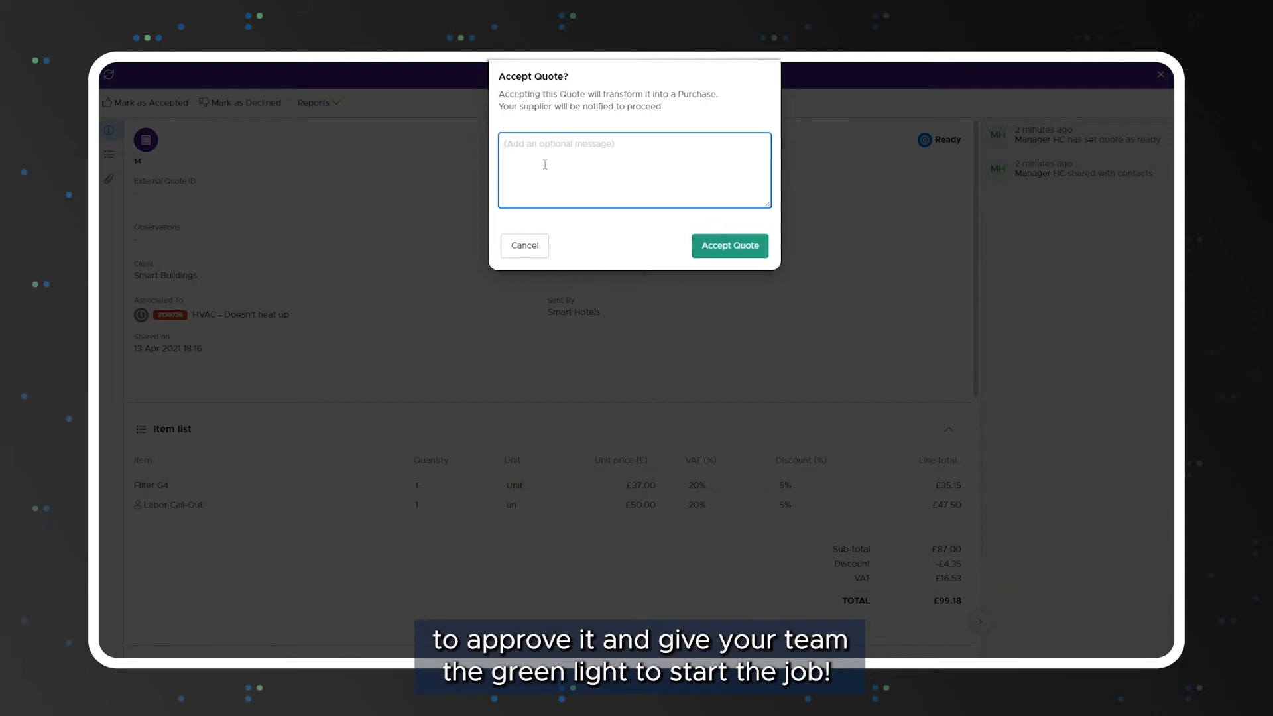
pyautogui.write('Thanks! I will be waiting for')
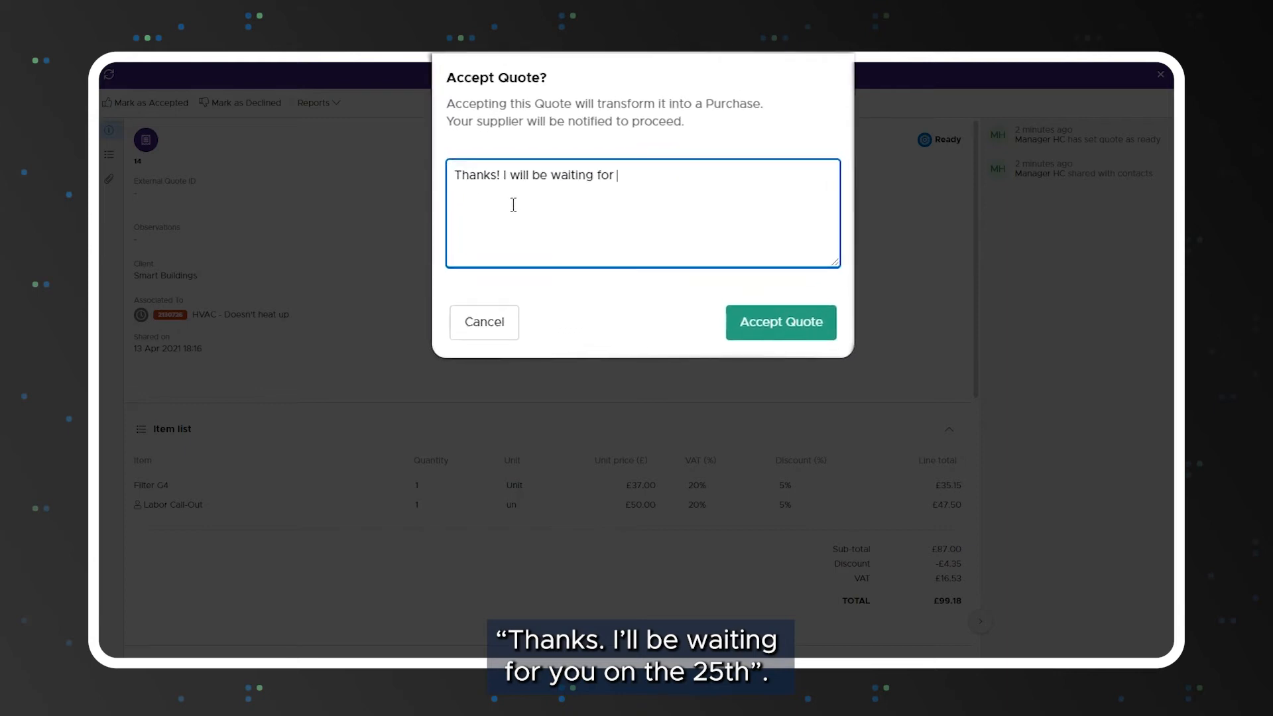
pyautogui.write('you on the 25th!')
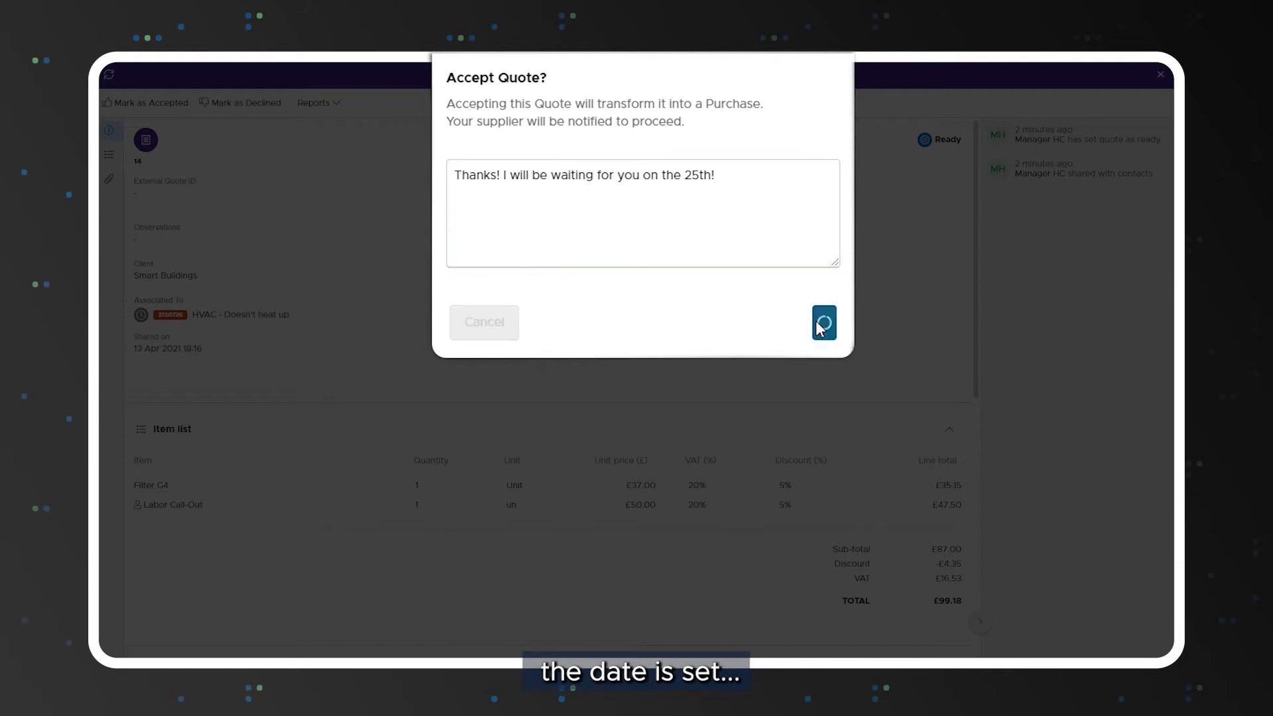
pyautogui.click(823, 322)
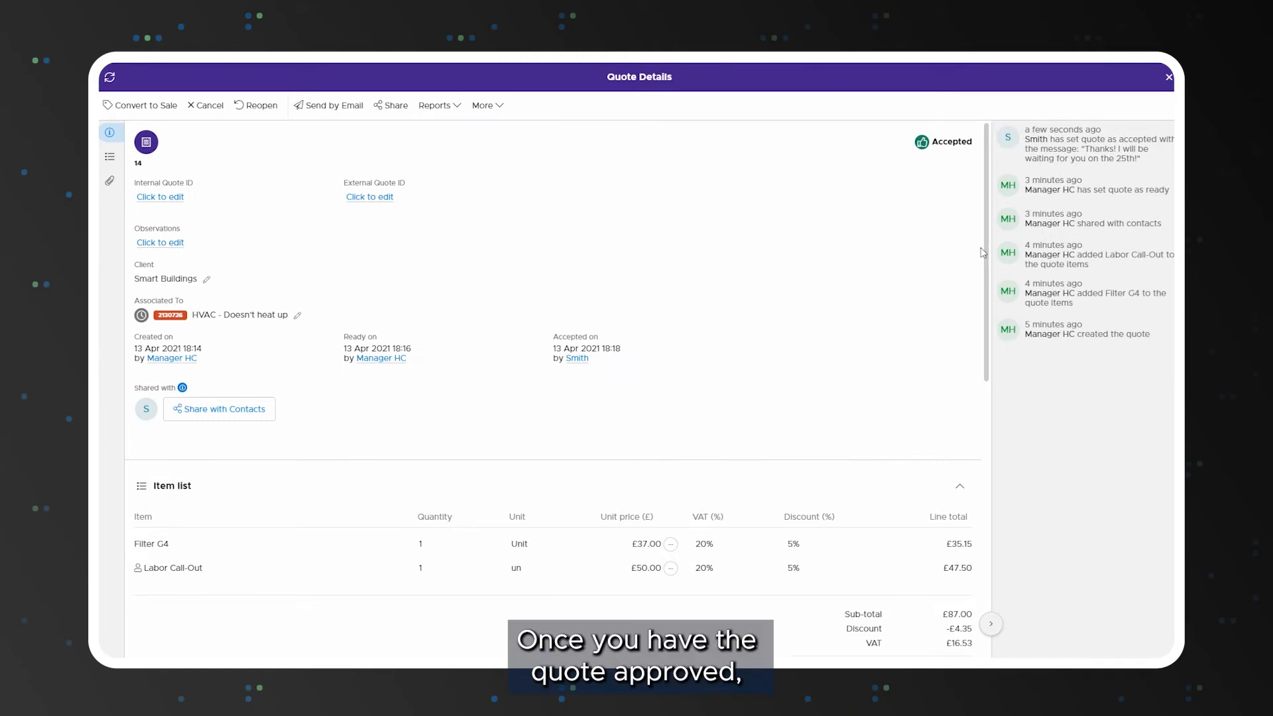
pyautogui.moveTo(163, 122)
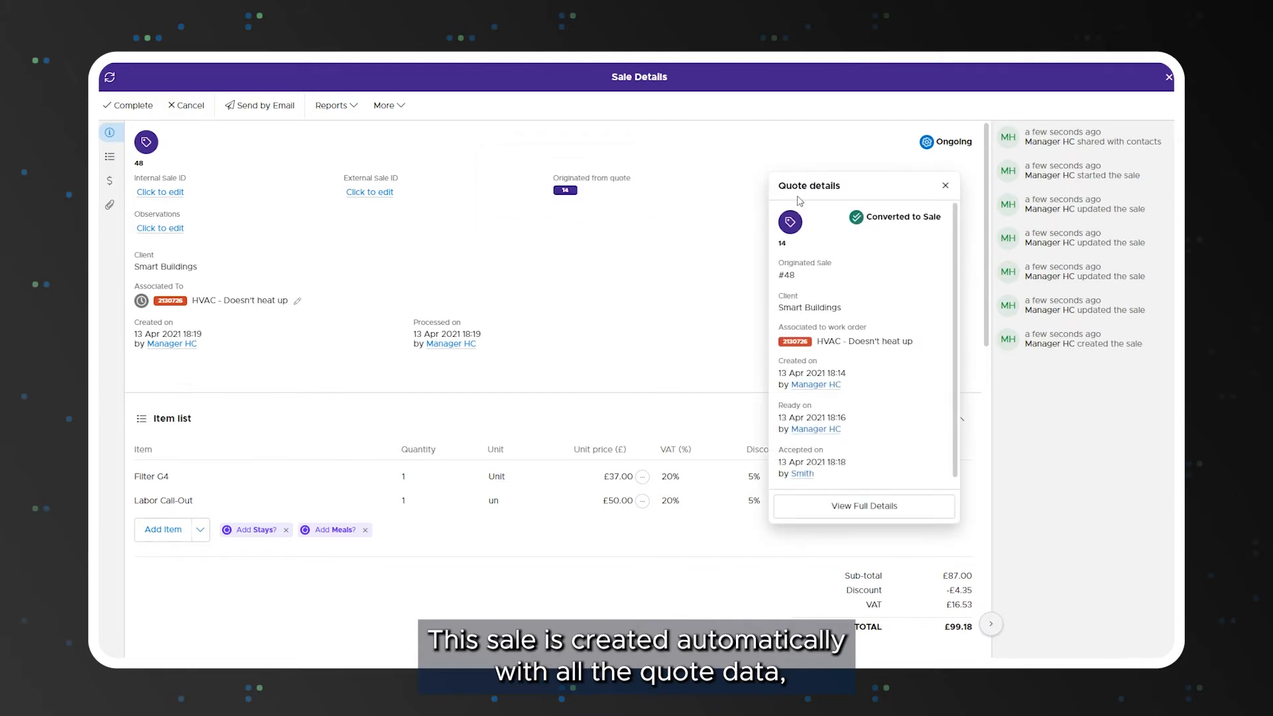
# Close sale #48's originating quote summary and preview its linked HVAC work order.
pyautogui.click(945, 184)
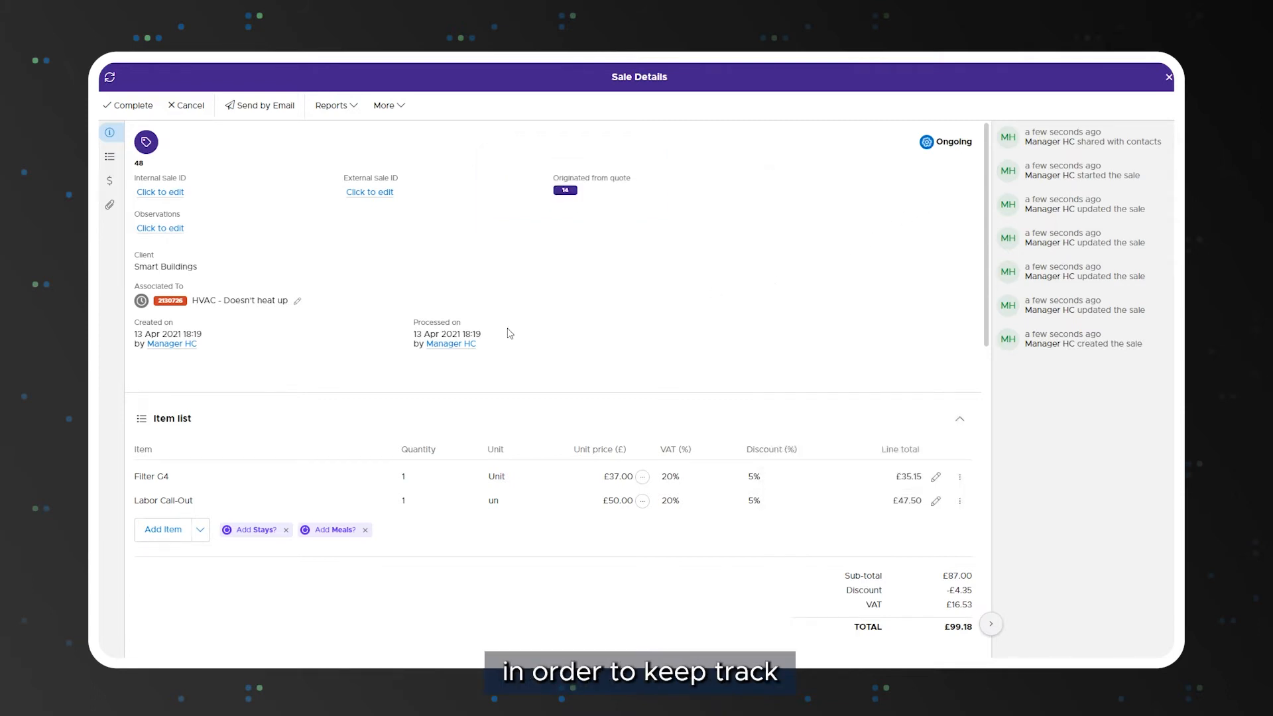
pyautogui.click(167, 300)
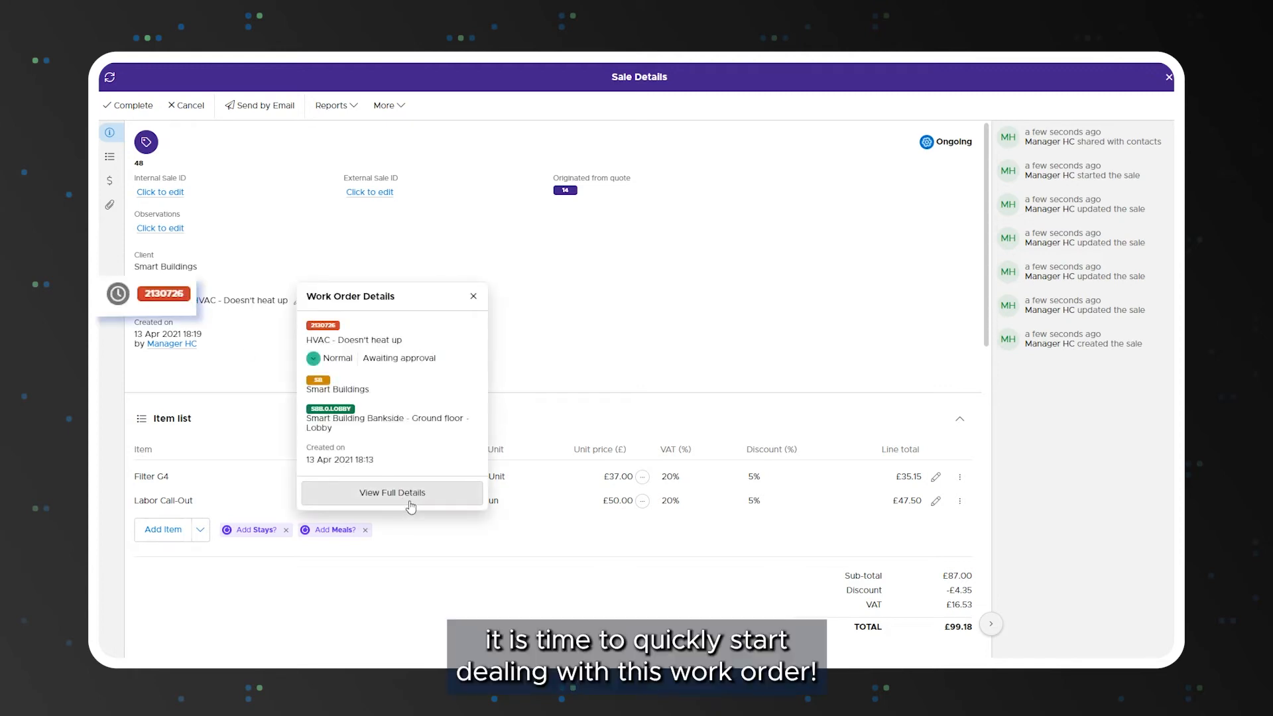
# Open work order 2130726 in full and approve it.
pyautogui.click(393, 491)
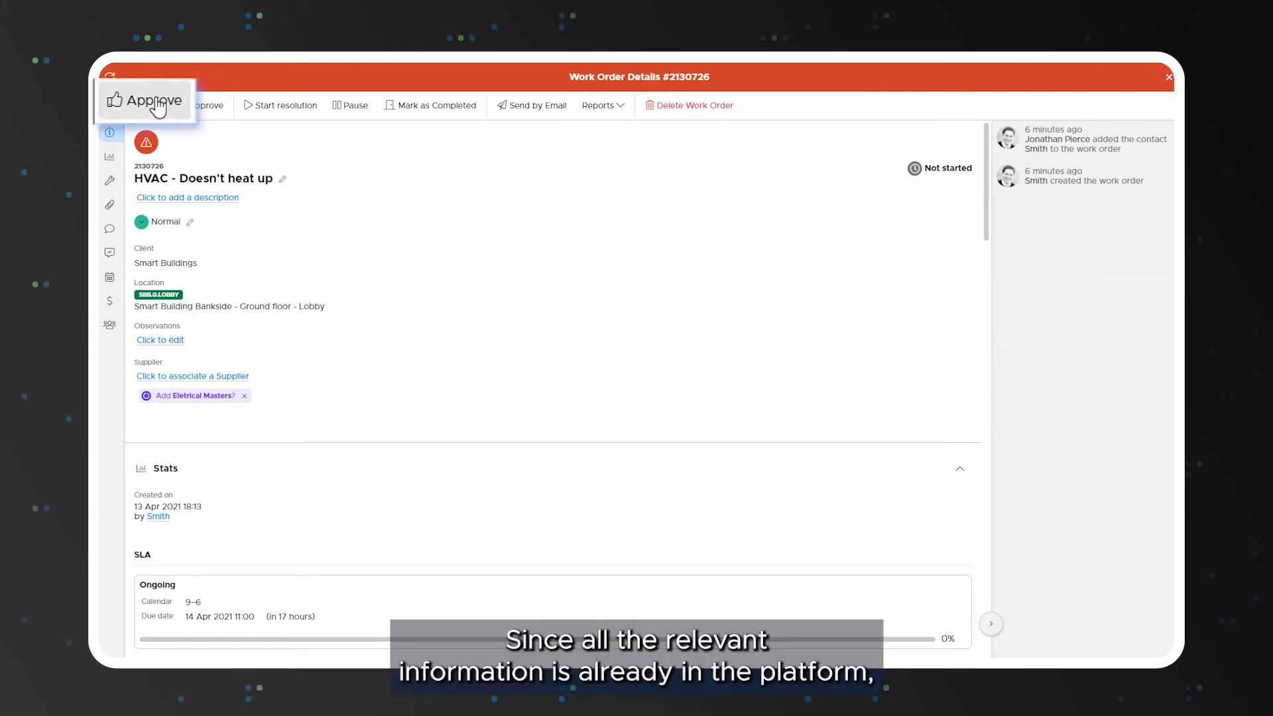
pyautogui.click(144, 101)
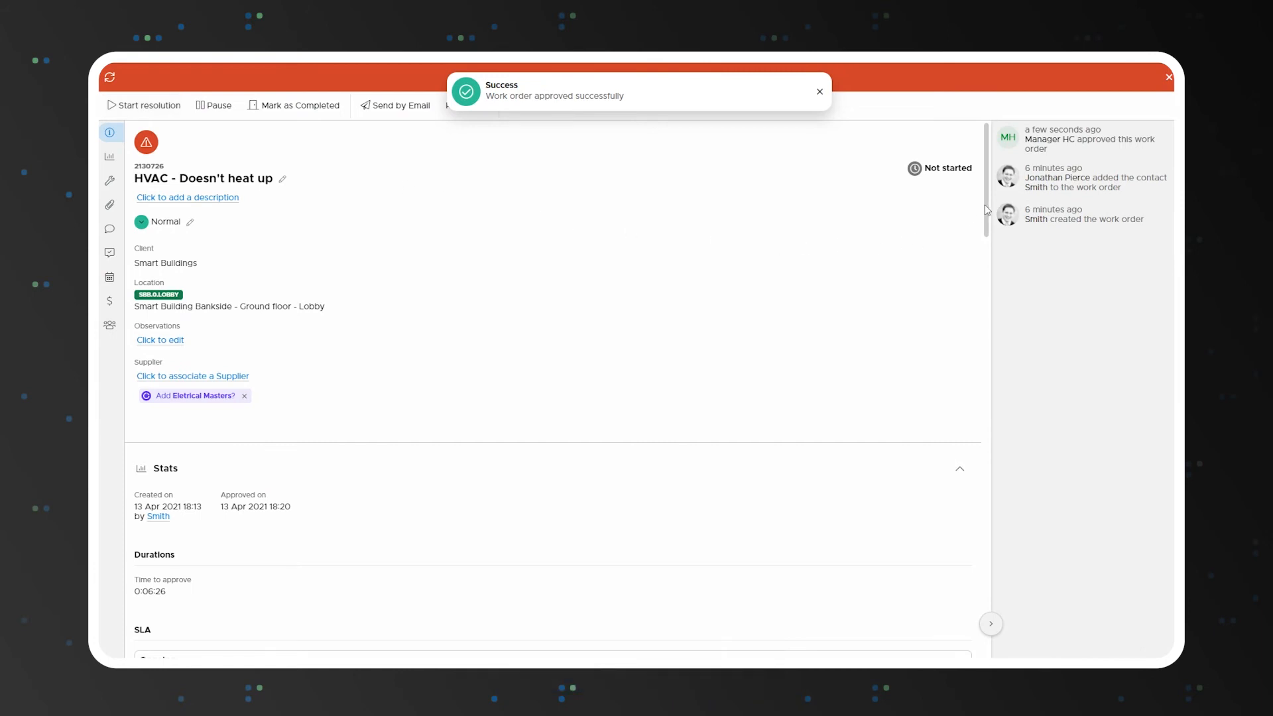
pyautogui.click(109, 334)
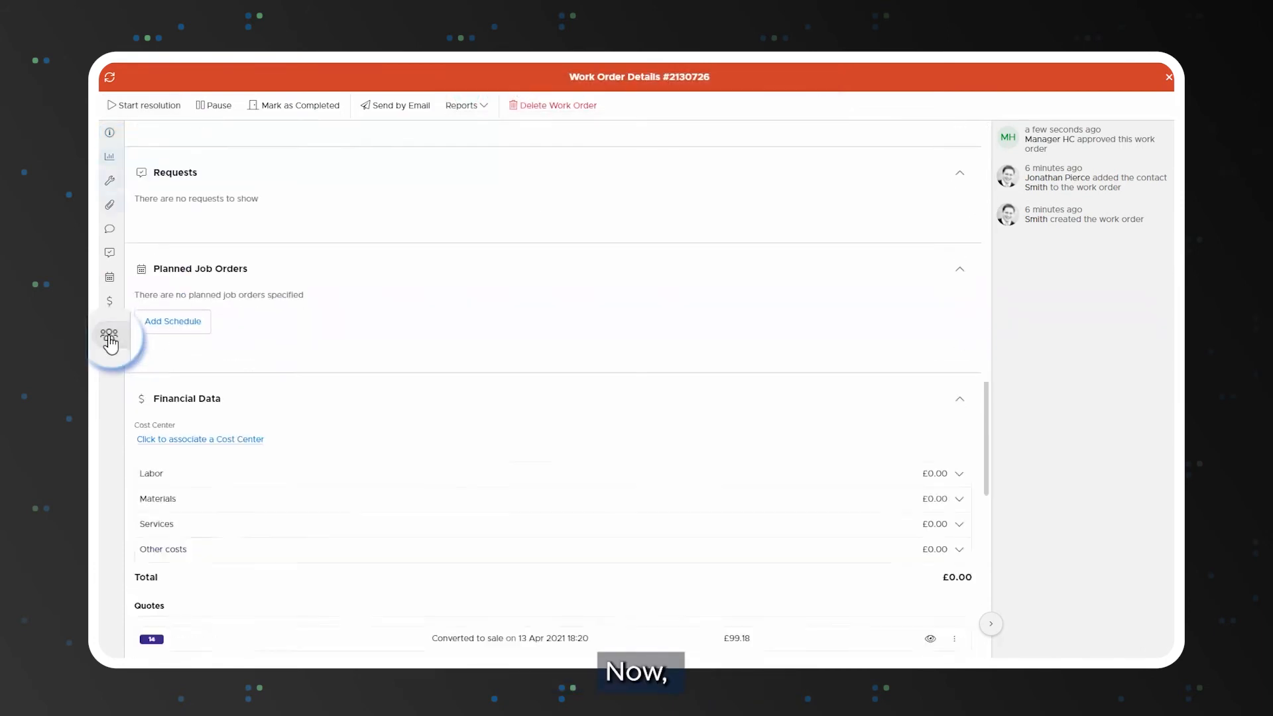
# Assign technician John as an operator on work order 2130726.
pyautogui.click(109, 334)
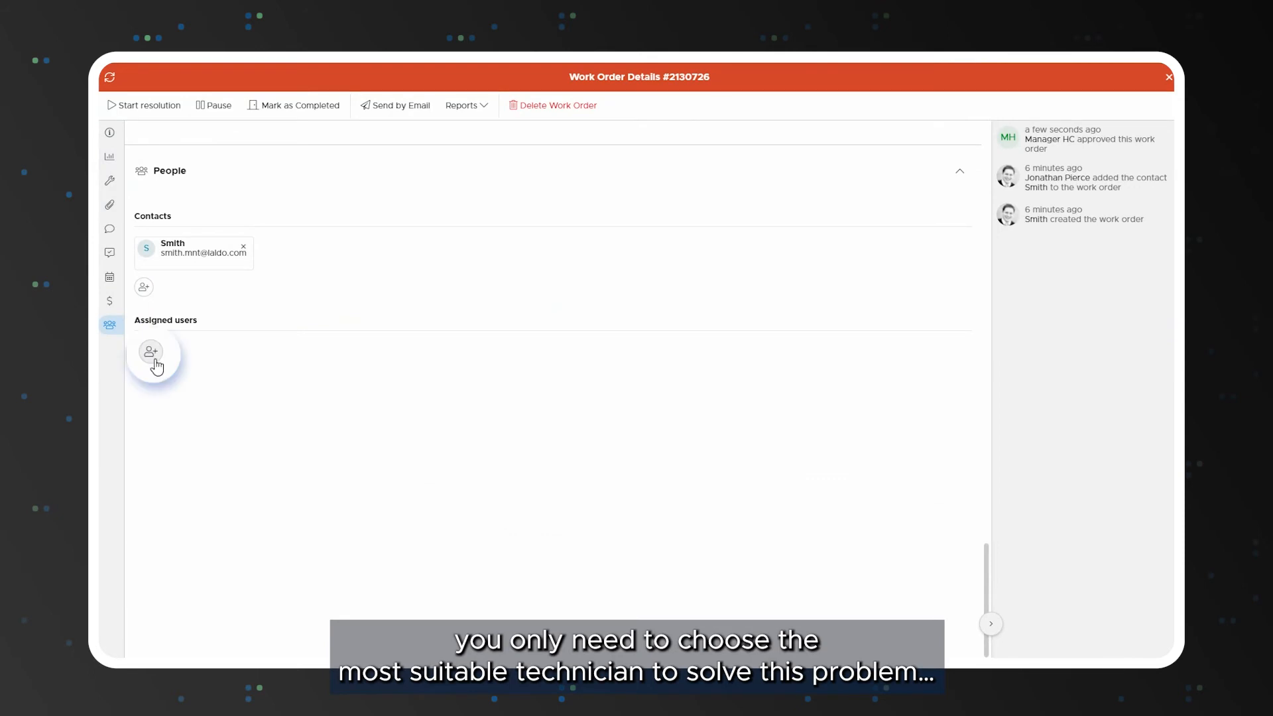
pyautogui.click(151, 352)
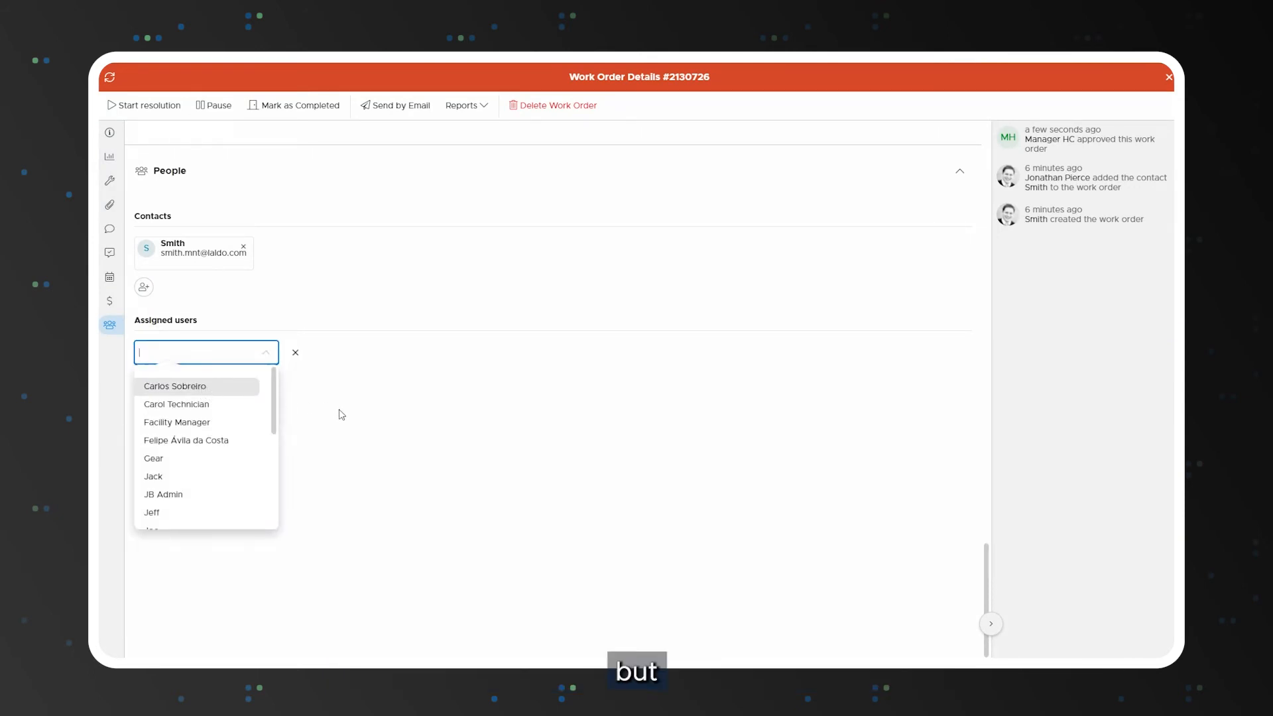
pyautogui.write('john')
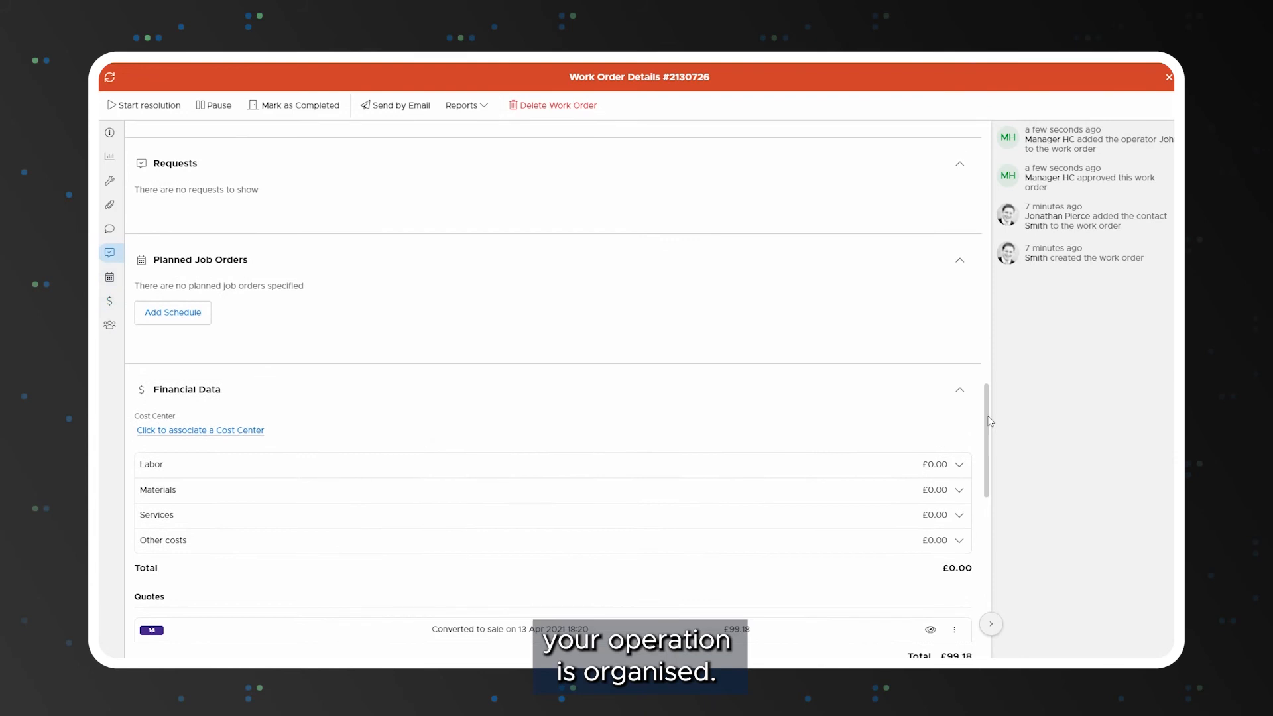
pyautogui.moveTo(193, 334)
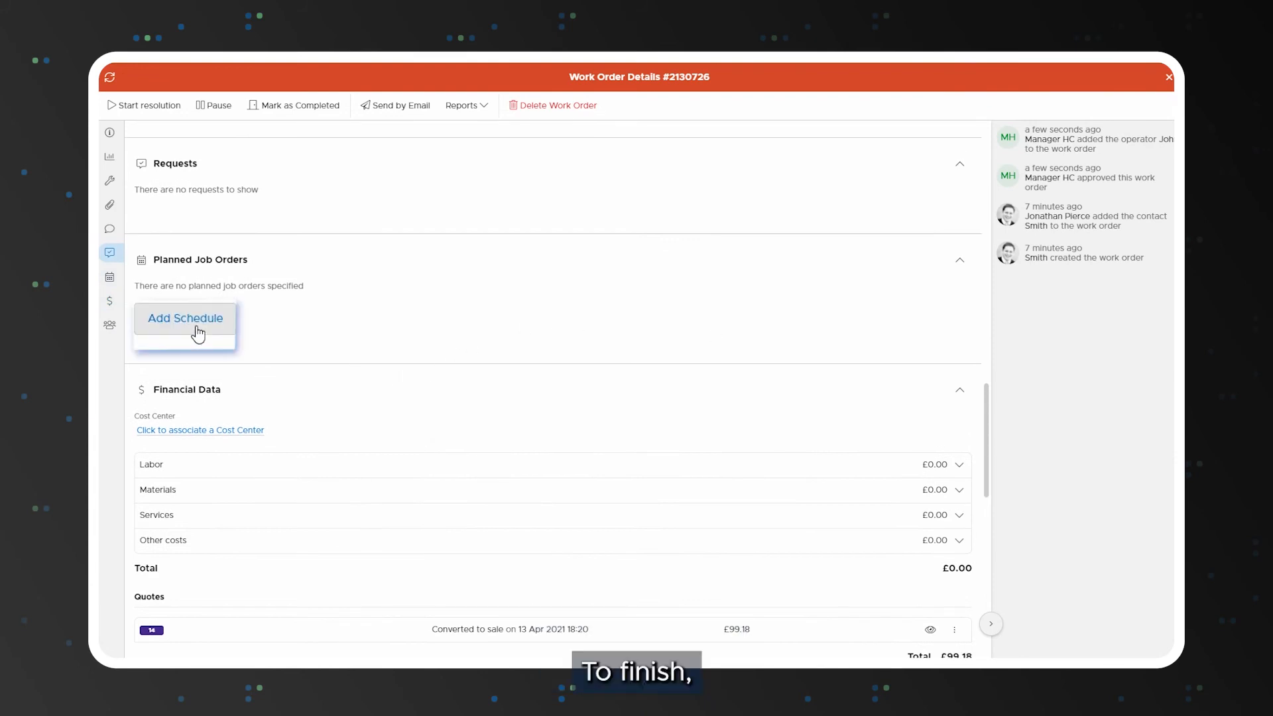
# Add a planned schedule named 'Replace' for 25 April 2021 at 09:00.
pyautogui.click(184, 318)
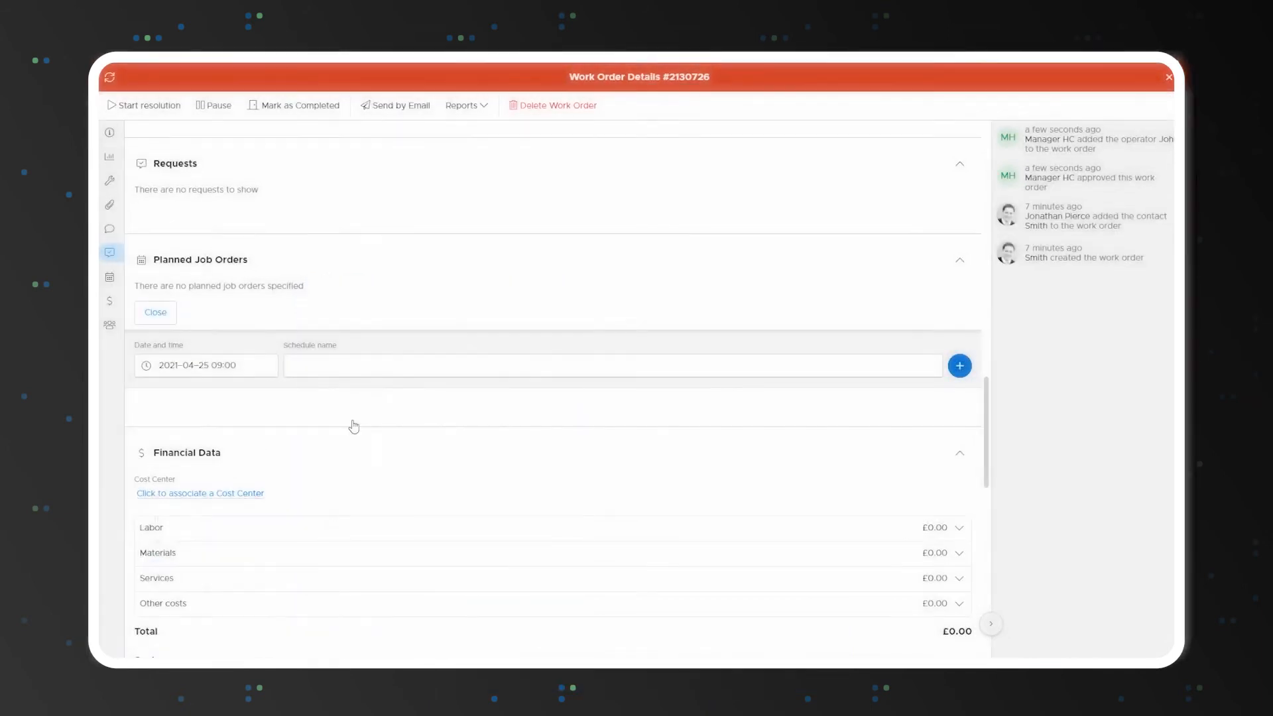
pyautogui.write('Replace')
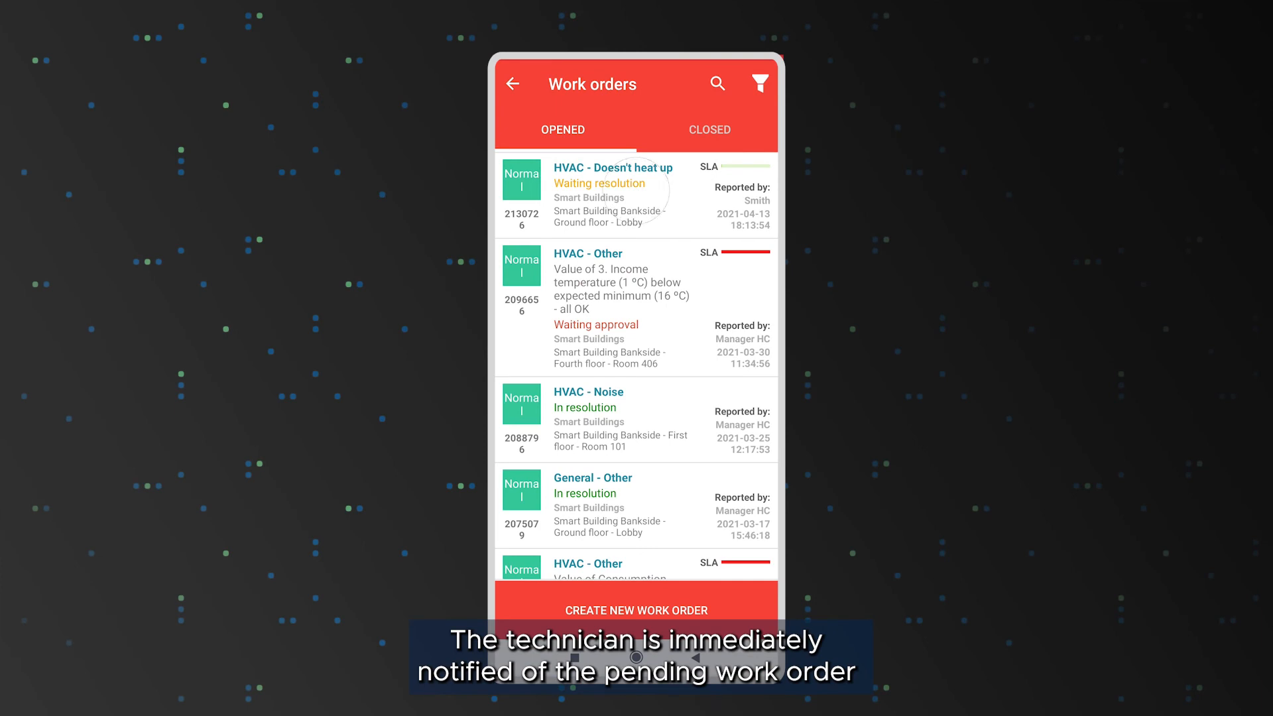
# View work order 2130726's location, the Smart Building Bankside ground-floor lobby (SBB.0.LOBBY).
pyautogui.click(613, 192)
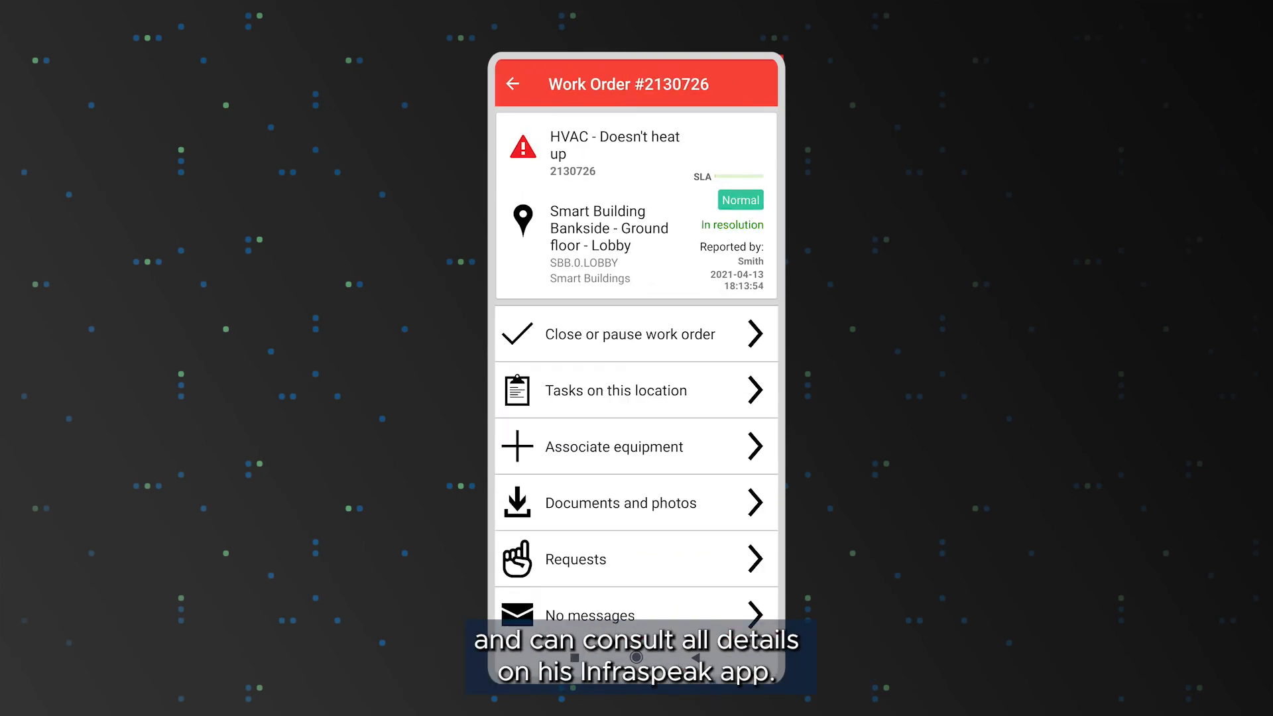
pyautogui.click(522, 223)
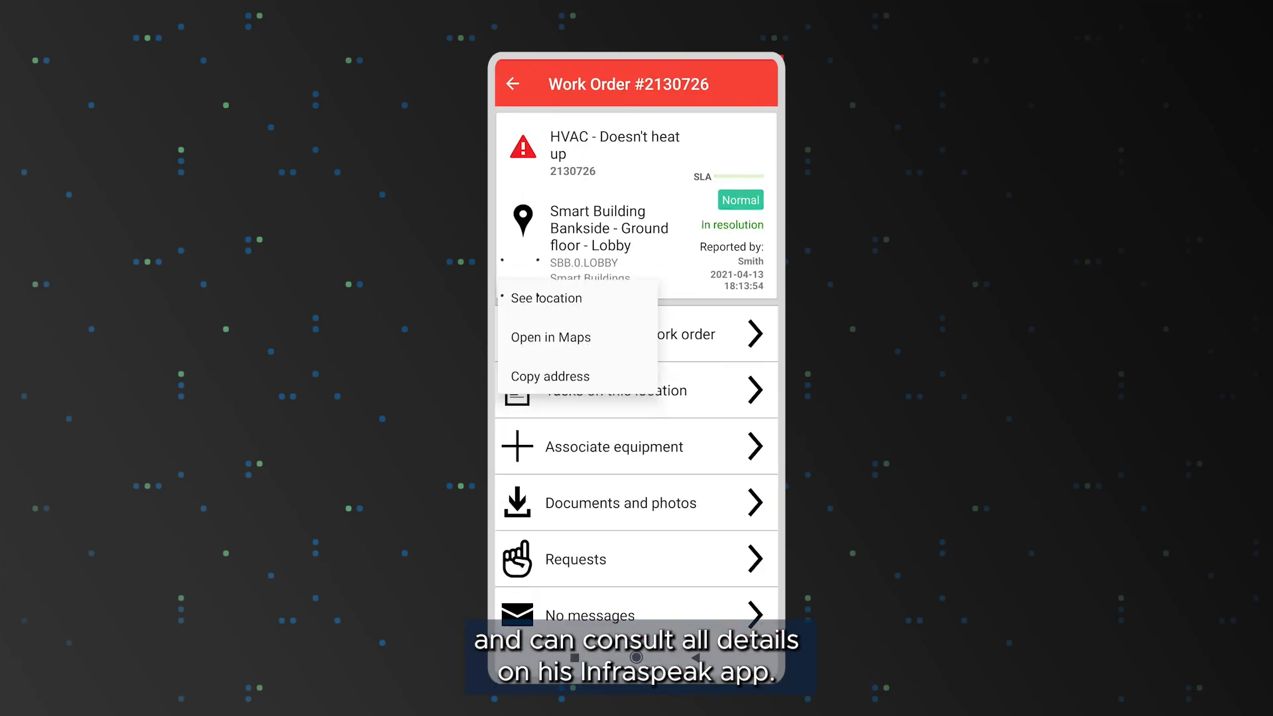
pyautogui.click(565, 311)
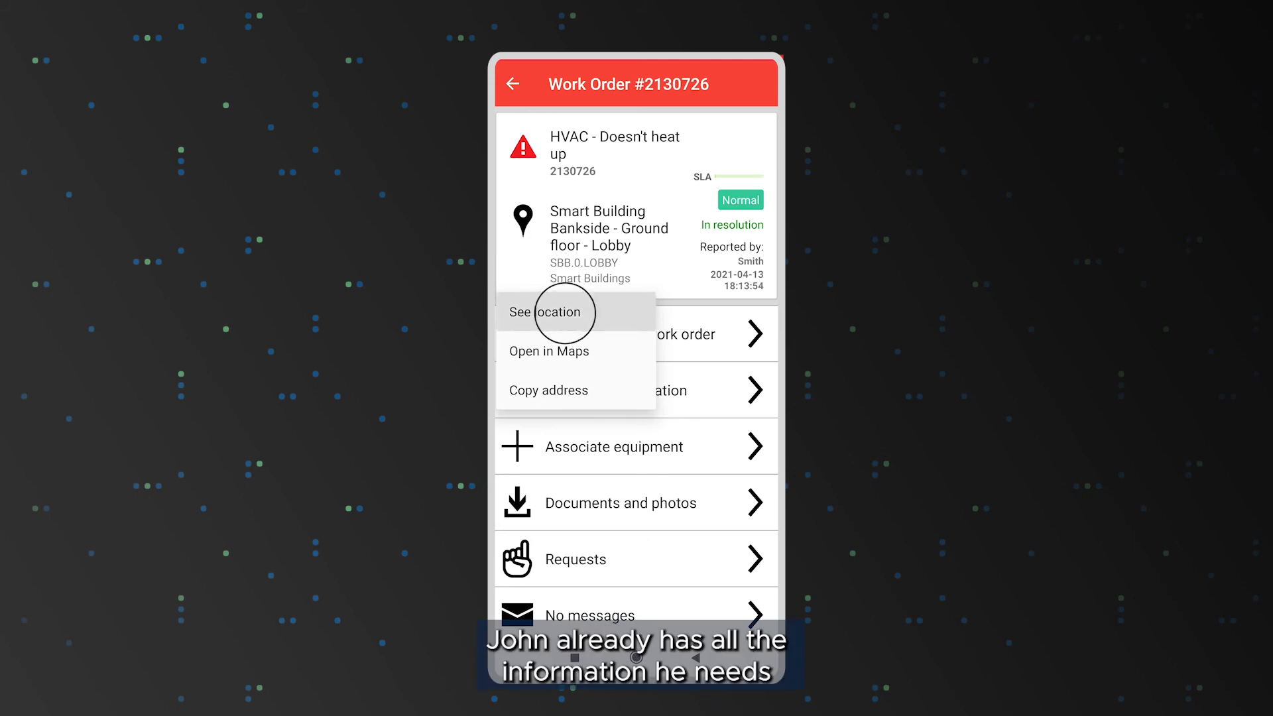
pyautogui.click(549, 312)
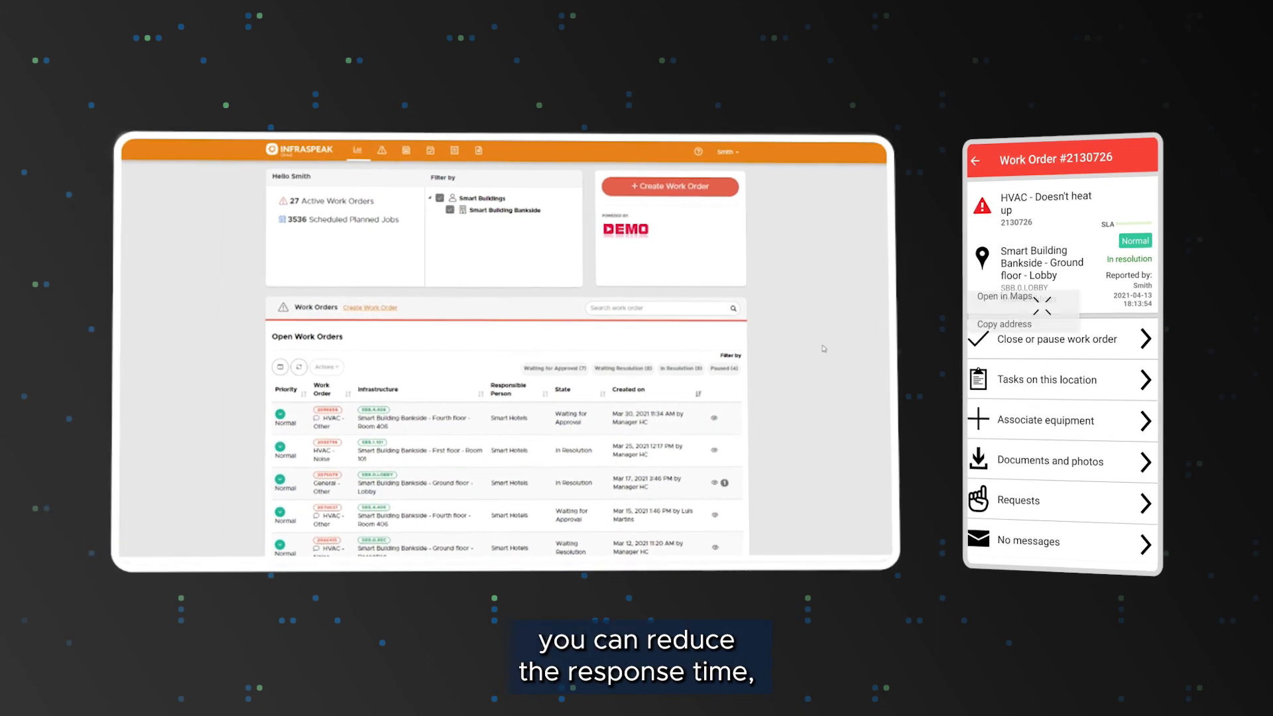
# Create a new work order at the LOBBY location with HVAC as its area.
pyautogui.click(670, 186)
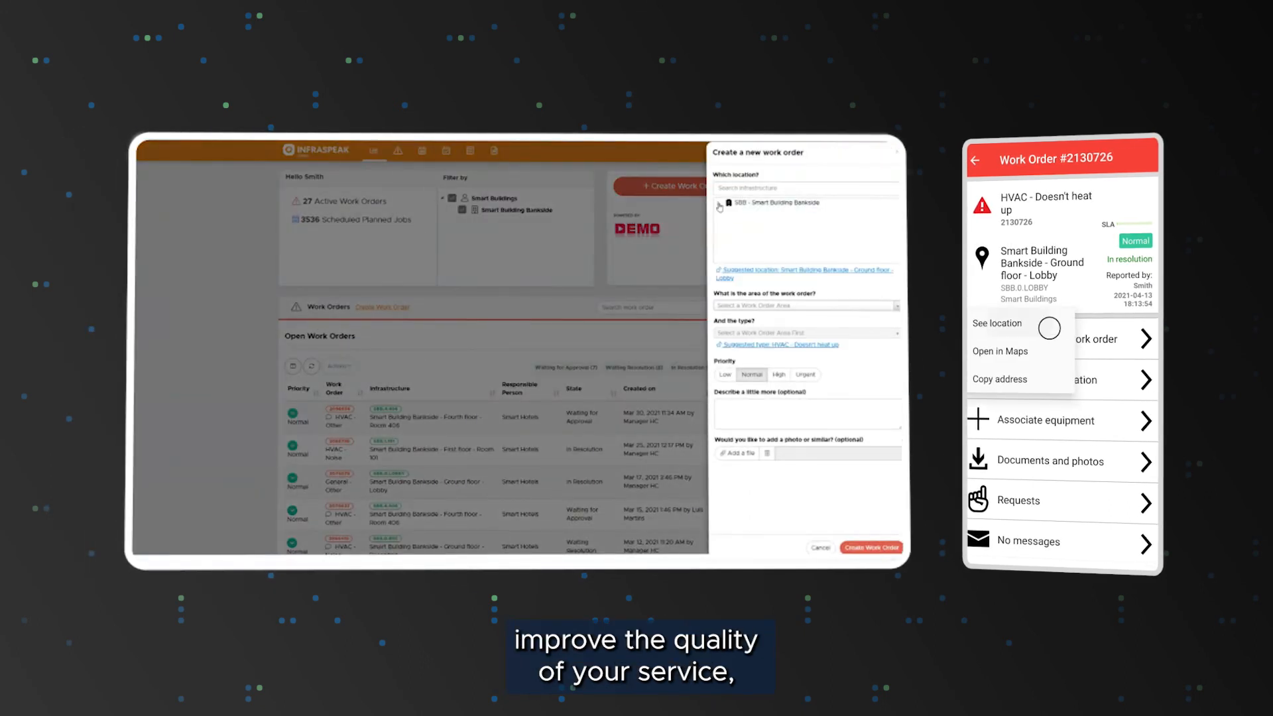
pyautogui.click(996, 322)
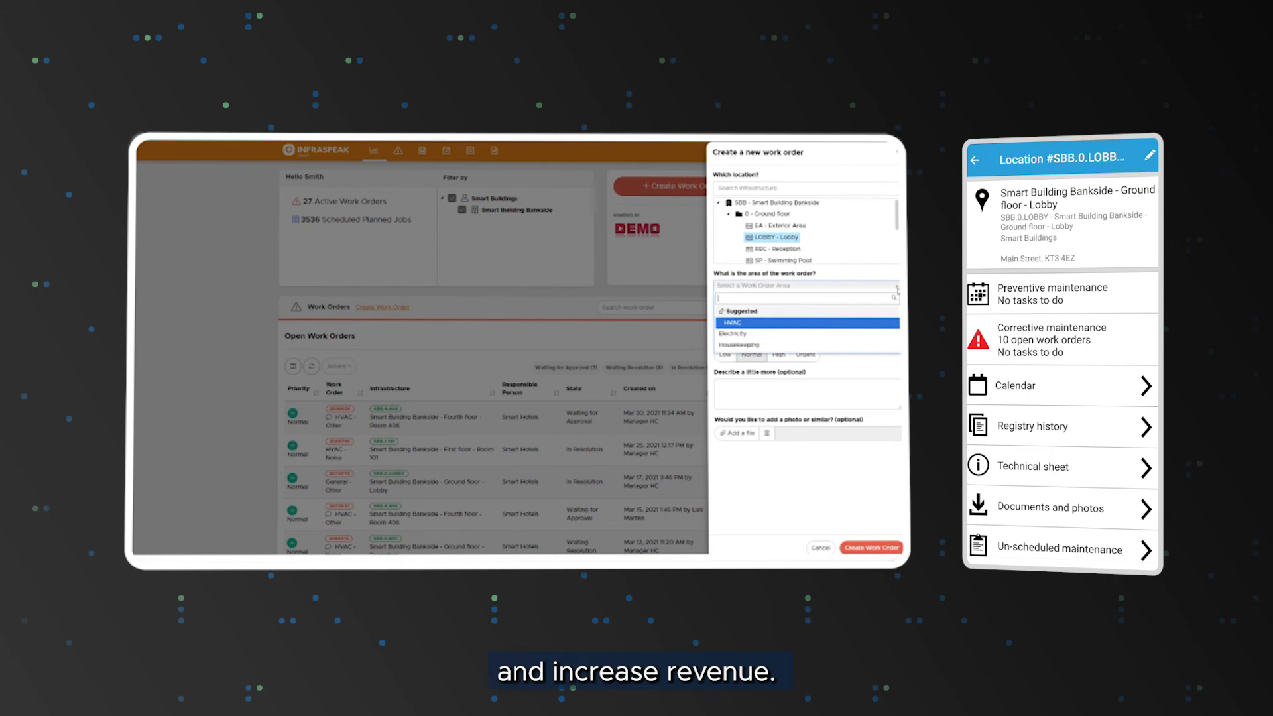
pyautogui.click(732, 322)
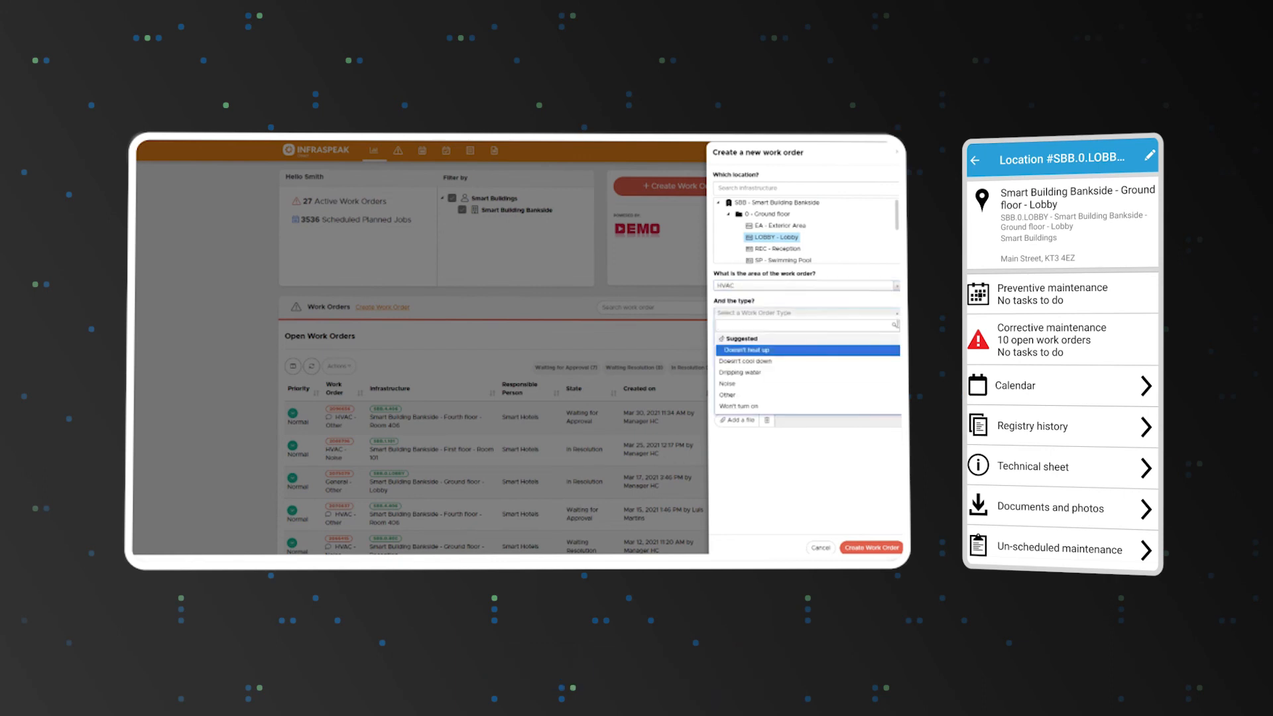